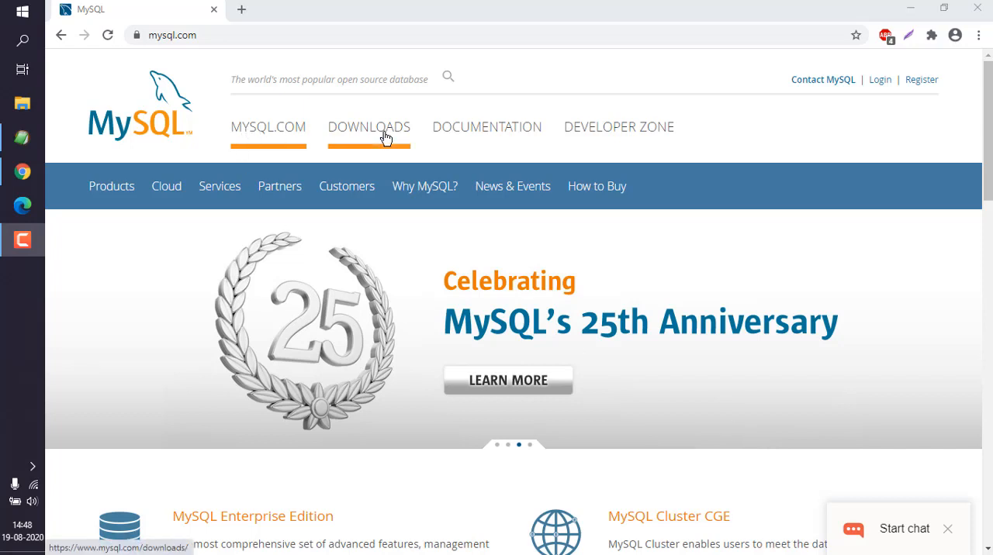
Navigate from MySQL Downloads through Community (GPL) Downloads to MySQL Installer for Windows.
click(368, 127)
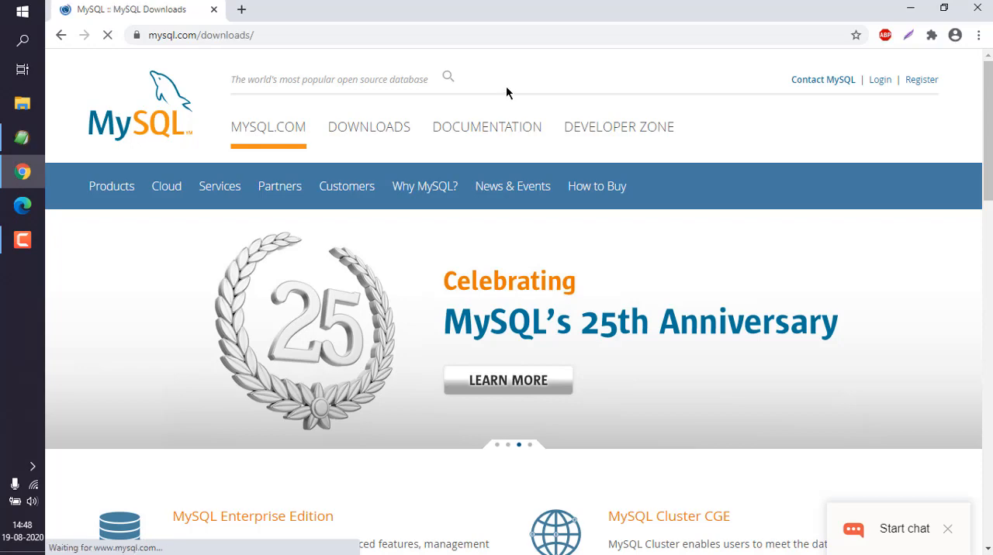
click(368, 126)
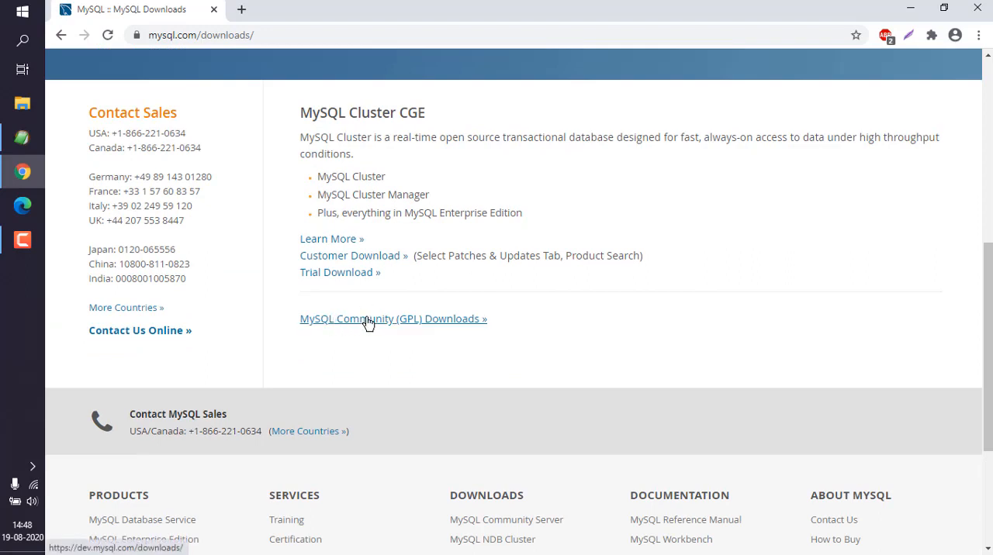
mouse_move(385, 325)
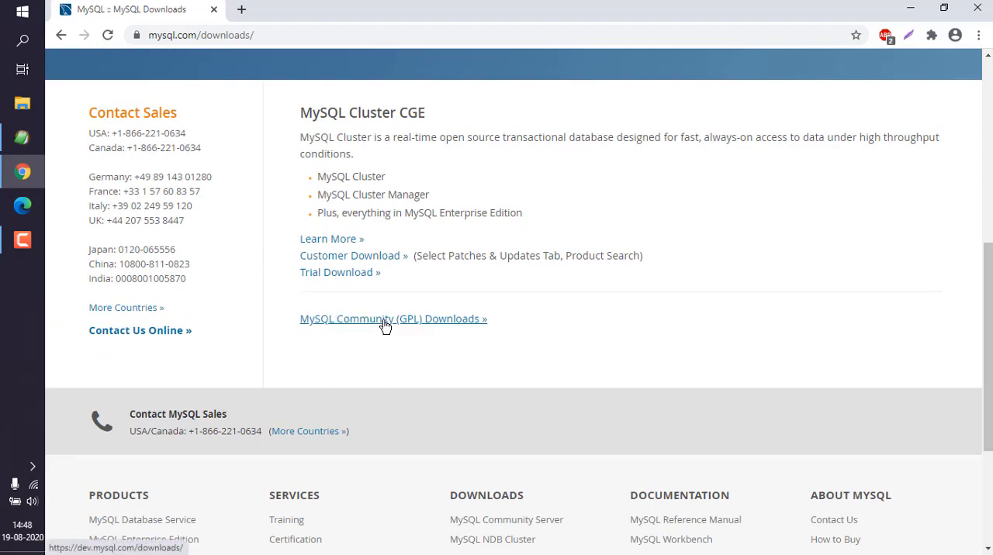
click(393, 319)
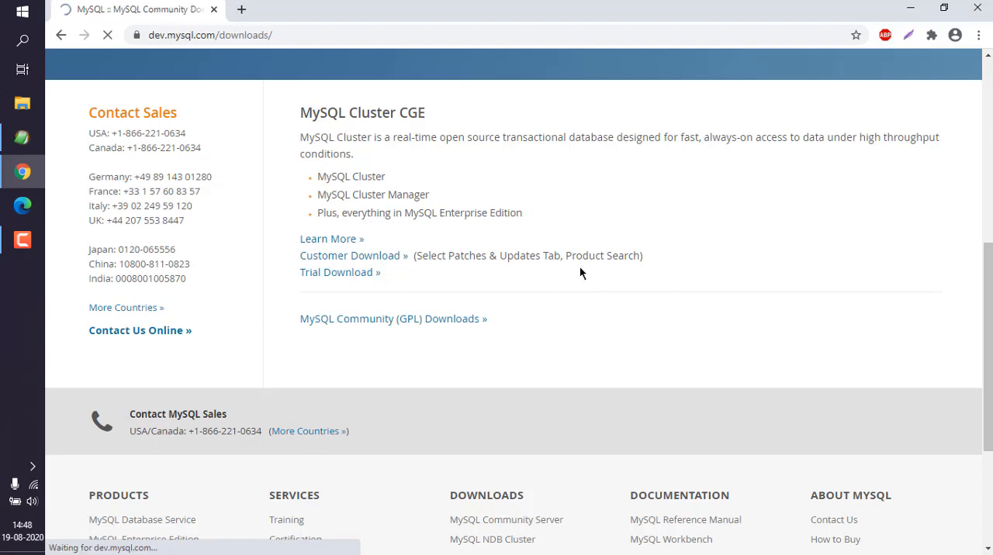
click(393, 319)
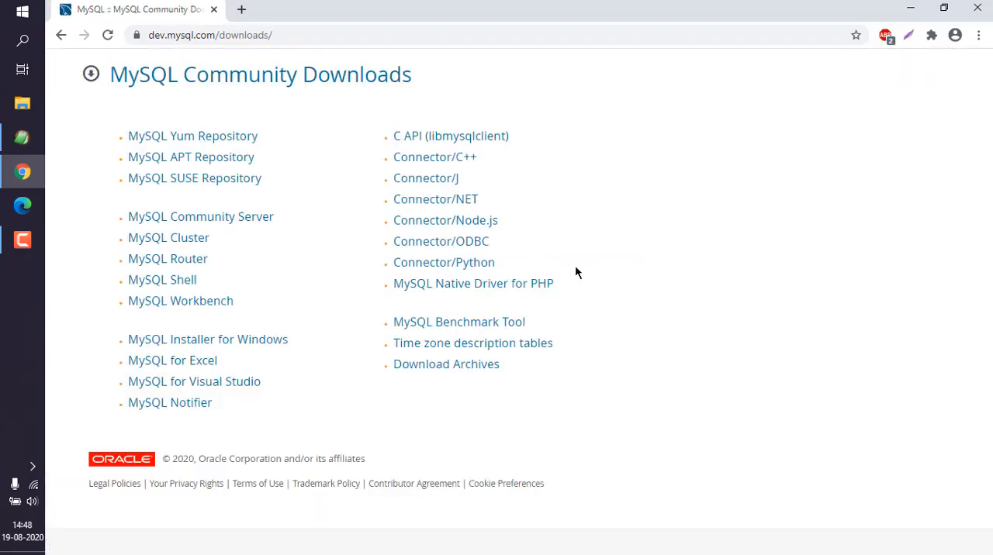
mouse_move(207, 340)
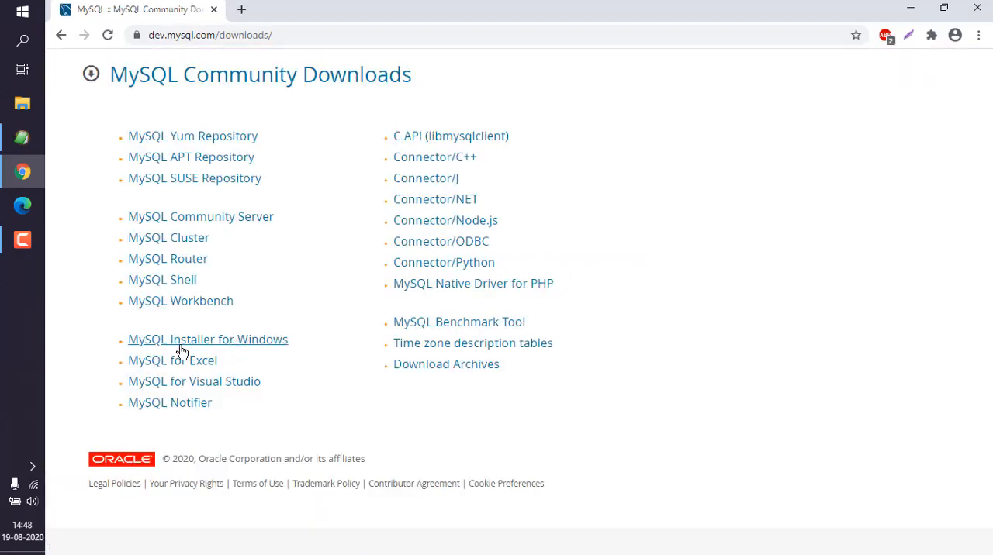
click(207, 339)
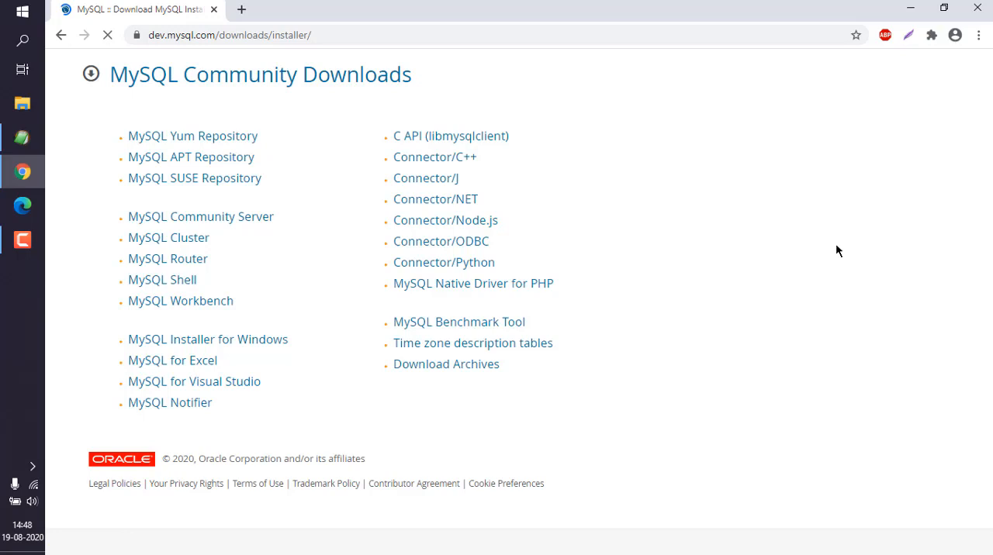
Load the MySQL Installer 8.0.21 page listing the web and full MSI installers.
click(208, 339)
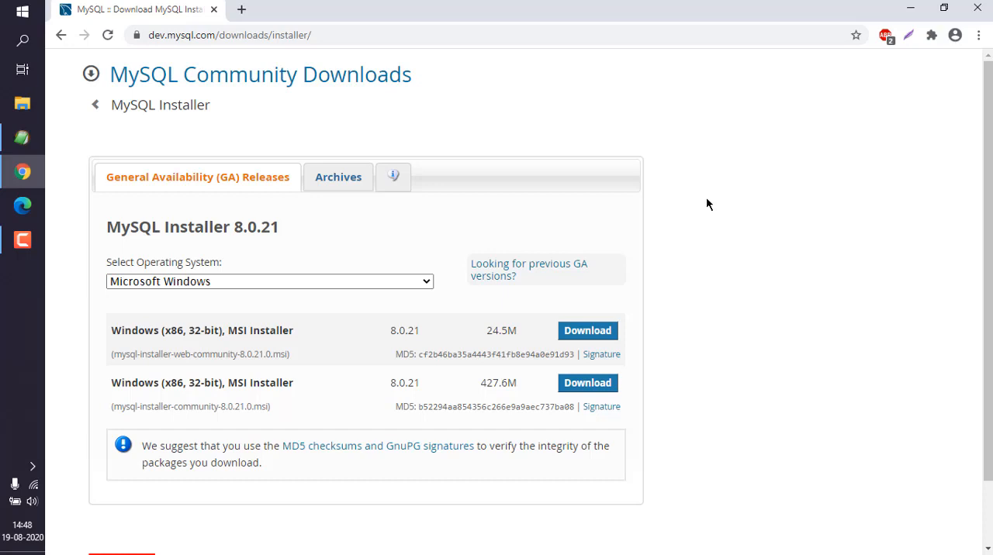
mouse_move(335, 334)
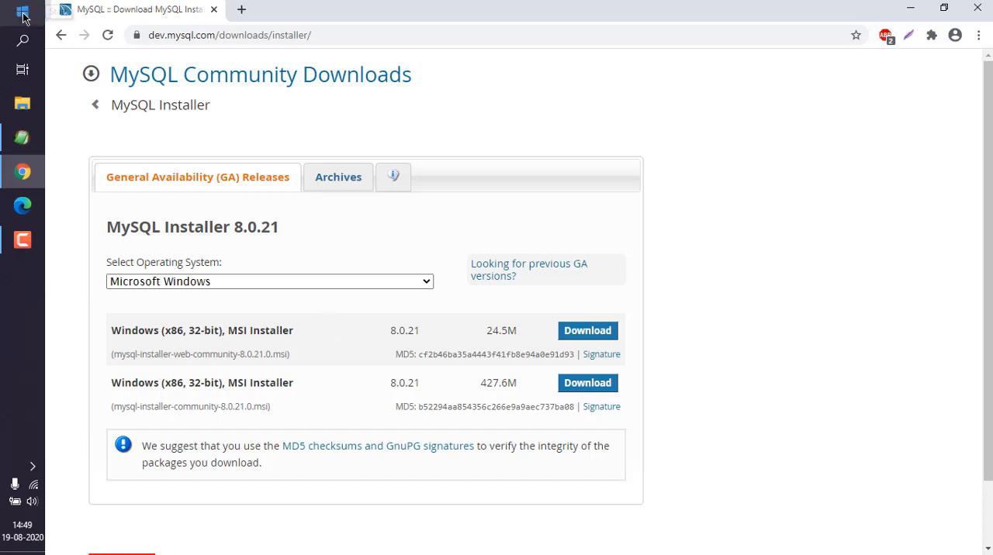
Launch MySQL Shell 8.0.20 from the MySQL folder in the Start menu's all-apps list.
click(21, 11)
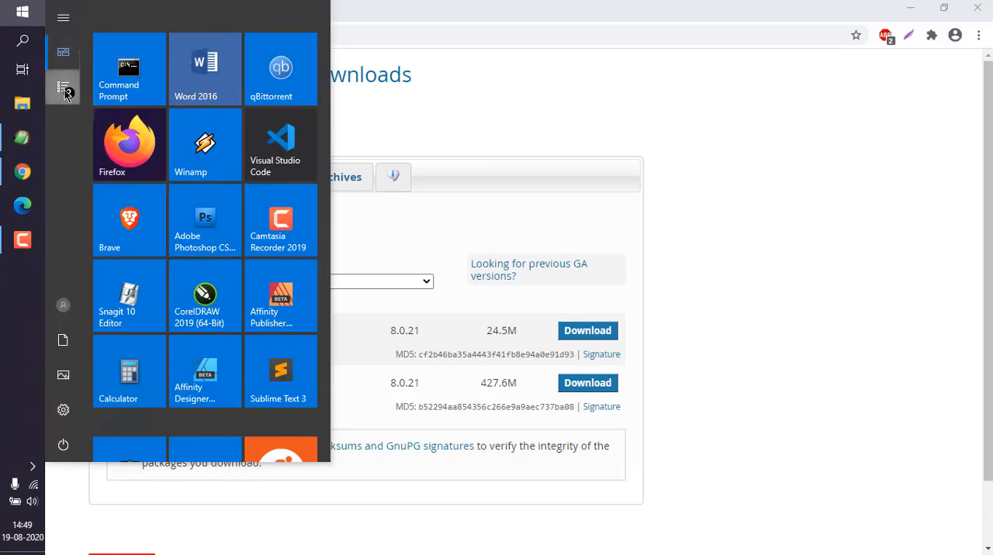
click(63, 87)
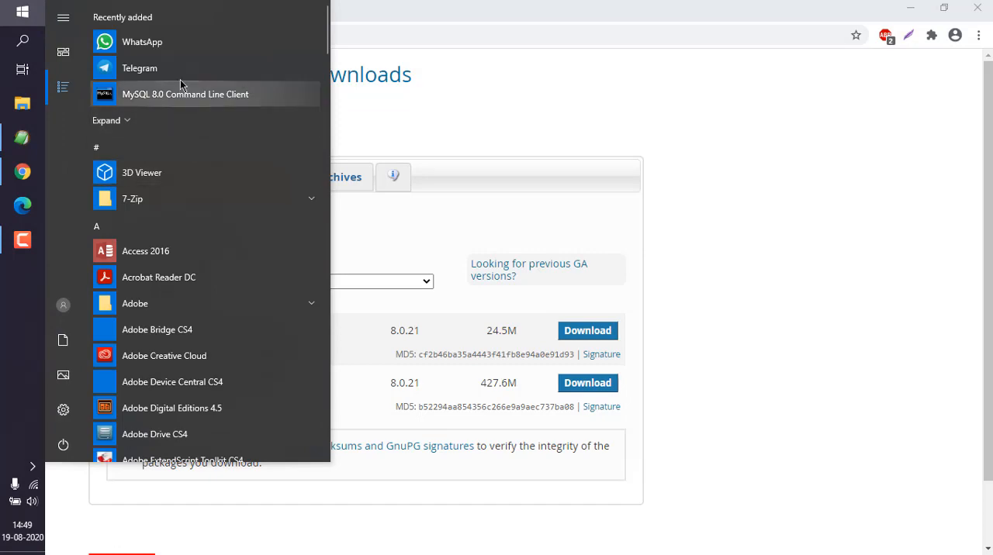
scroll(down, 3)
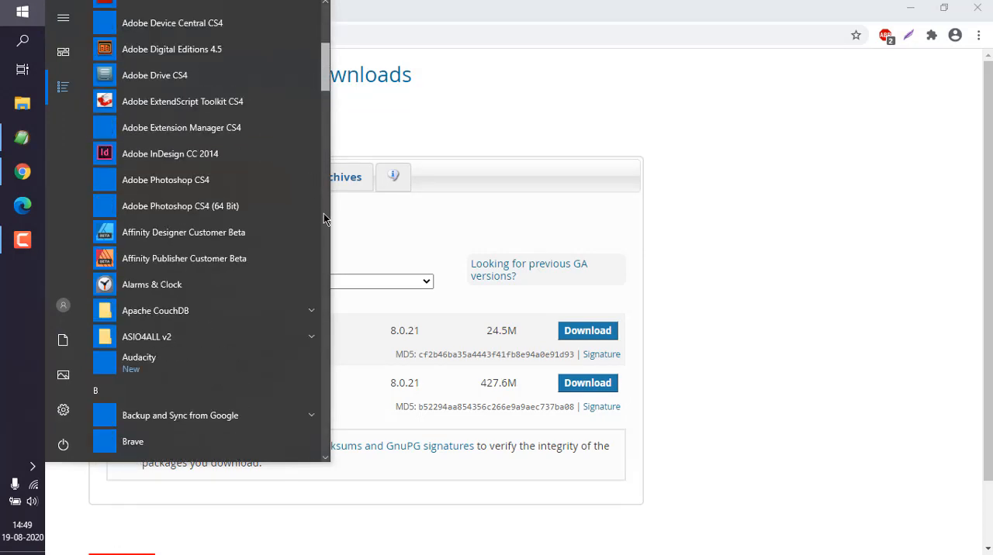
scroll(down, 3)
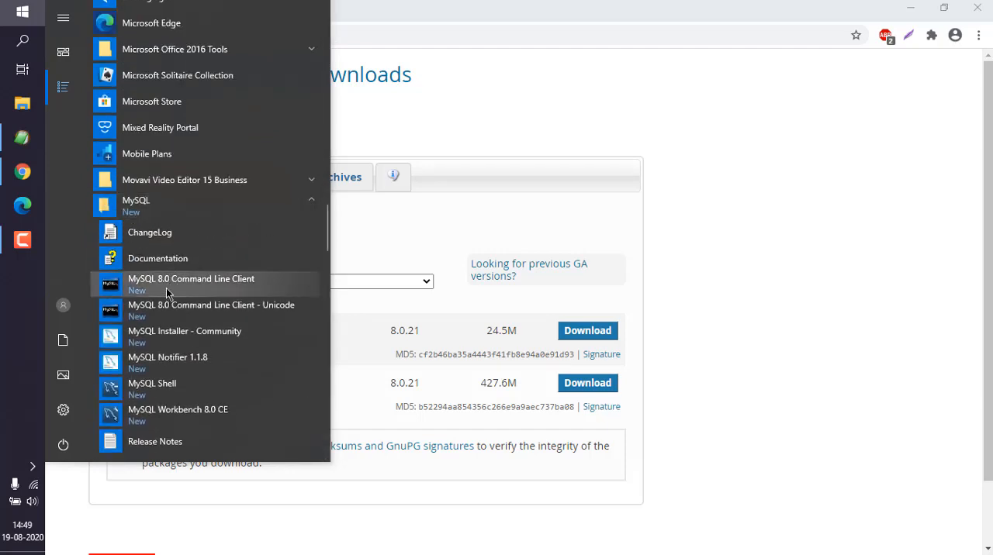
mouse_move(242, 337)
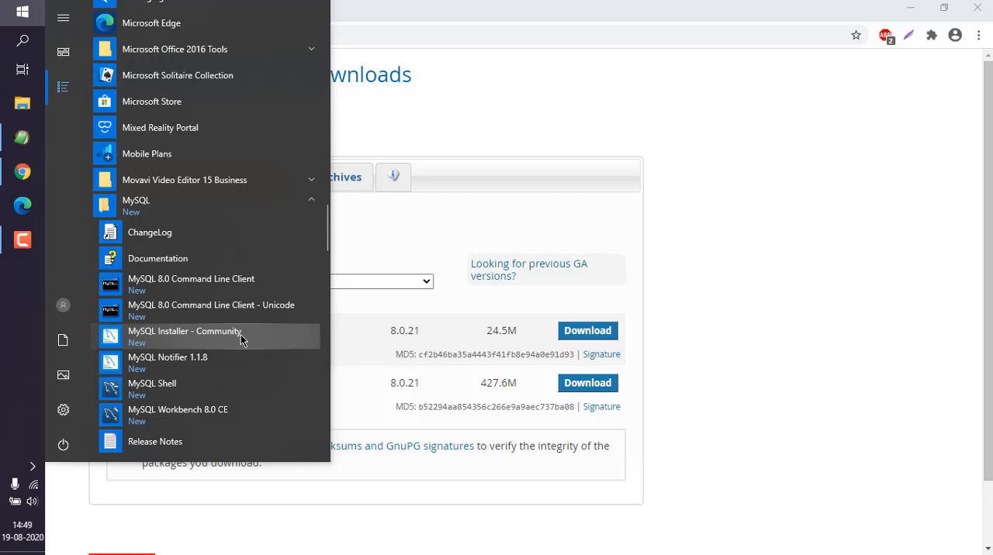
mouse_move(214, 386)
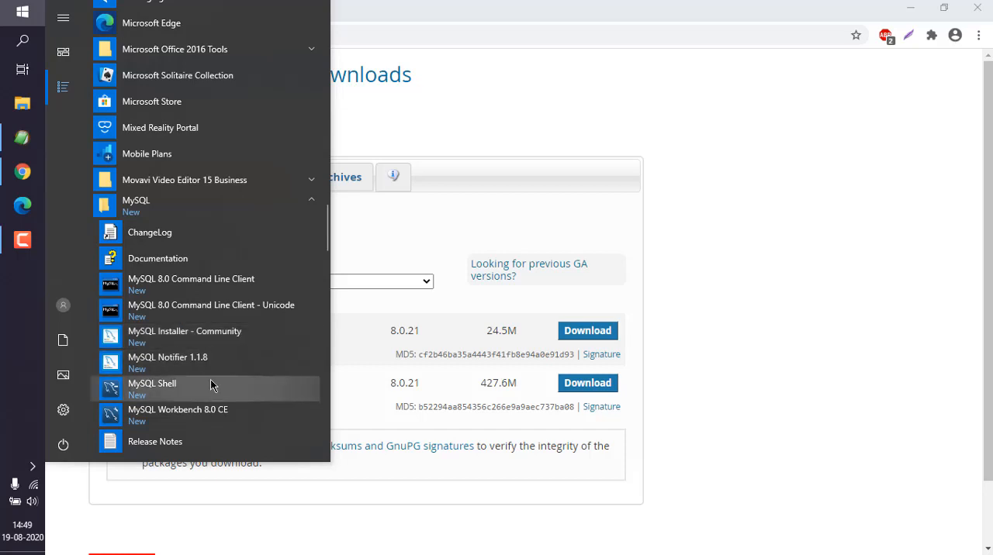
mouse_move(205, 396)
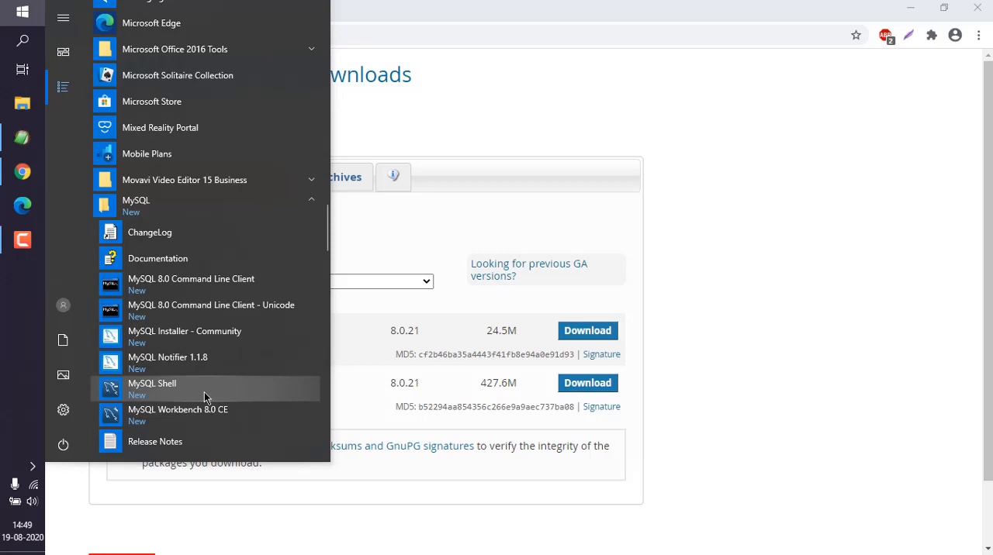
mouse_move(122, 398)
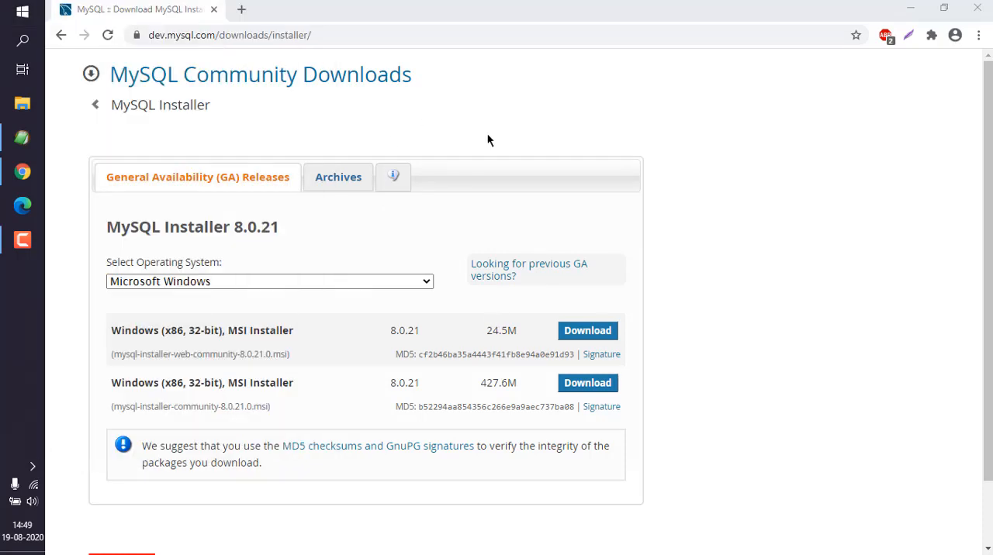
click(22, 273)
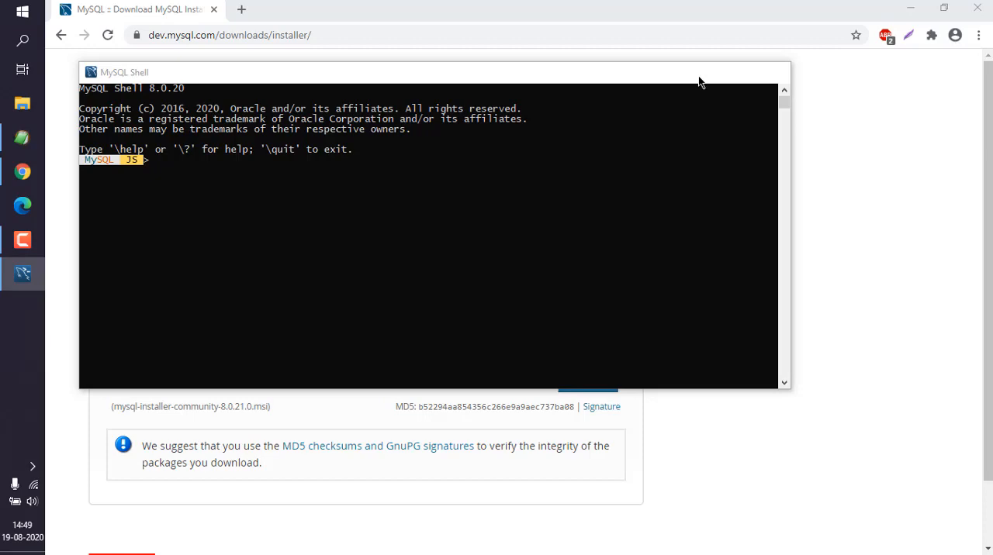
Open Command Prompt and run mysqlsh from E:\ to start MySQL Shell.
click(21, 10)
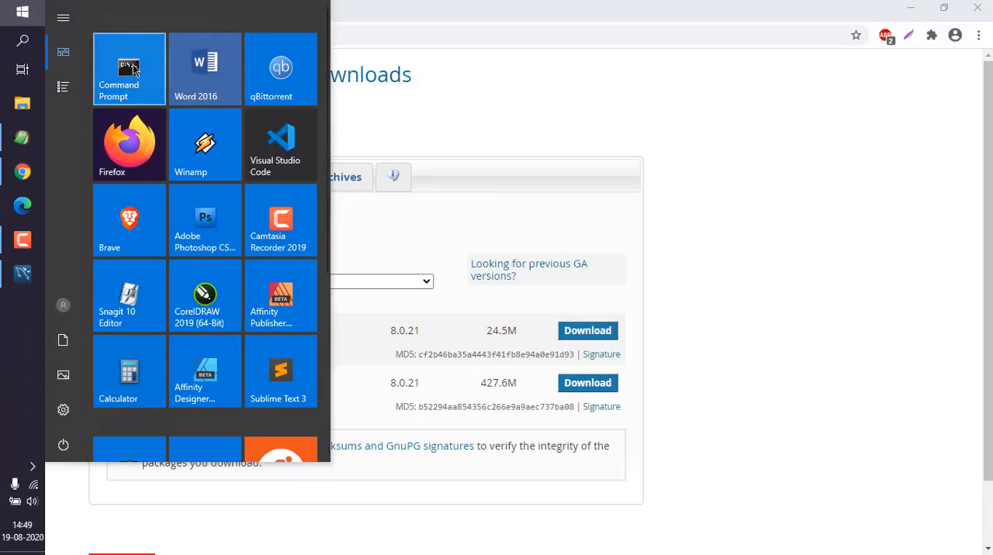
click(129, 69)
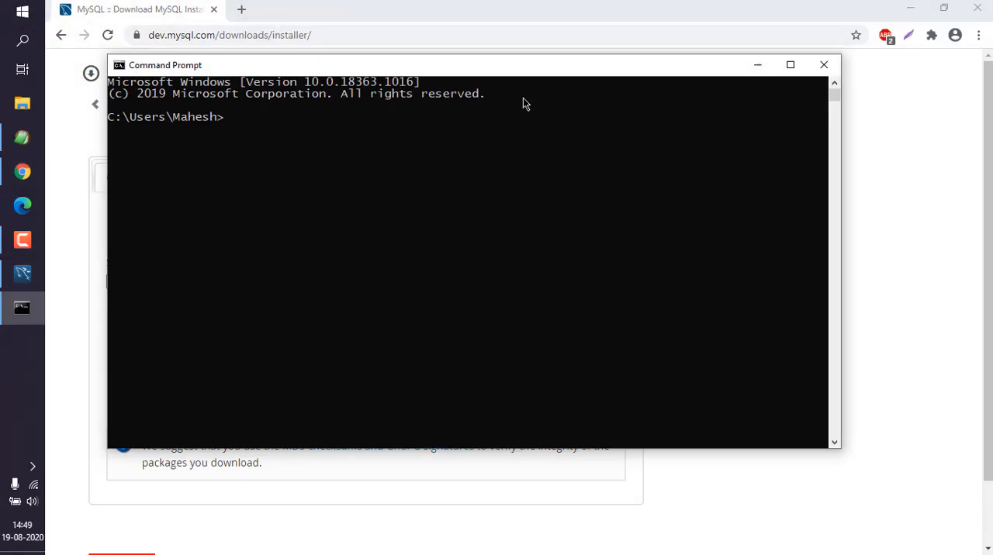
text(mysqlsh)
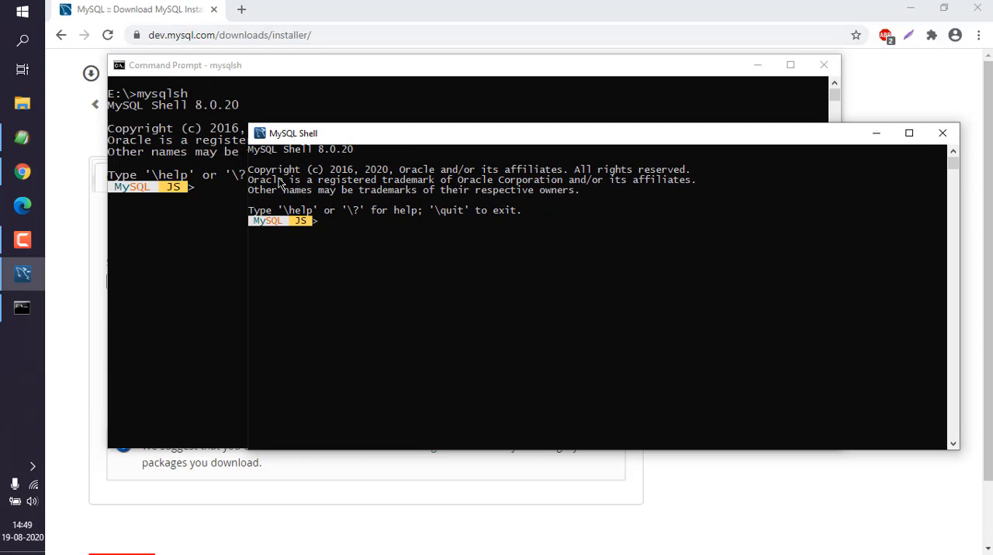
mouse_move(295, 187)
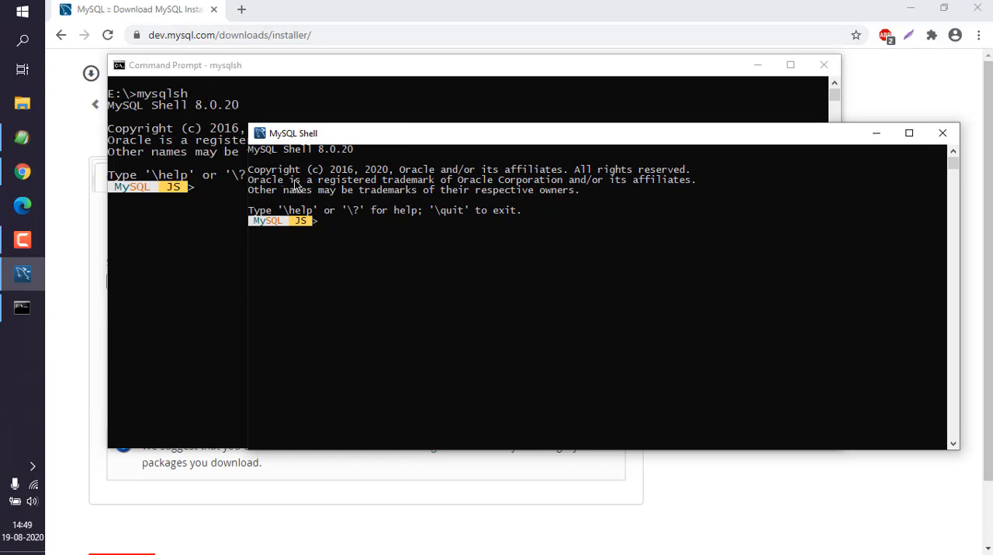
mouse_move(345, 239)
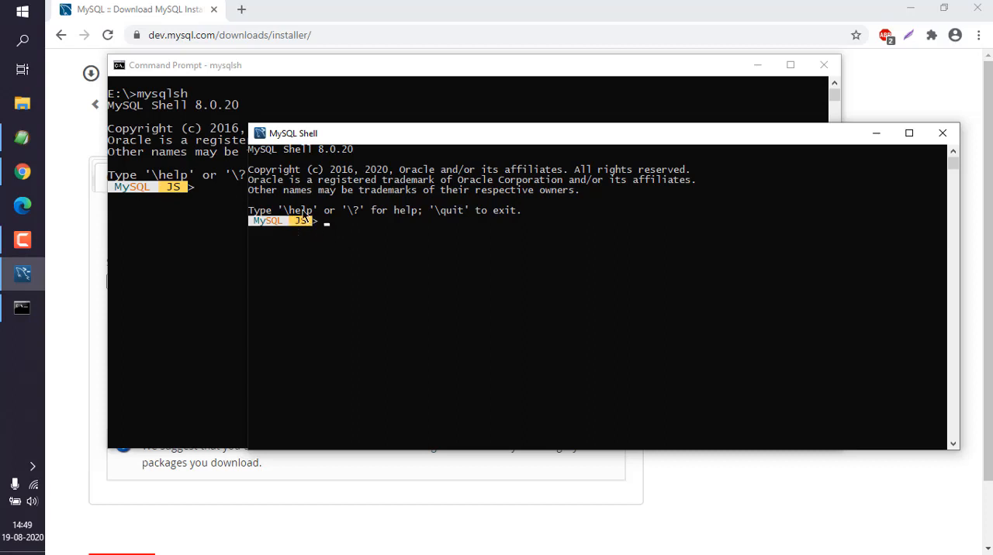
mouse_move(285, 233)
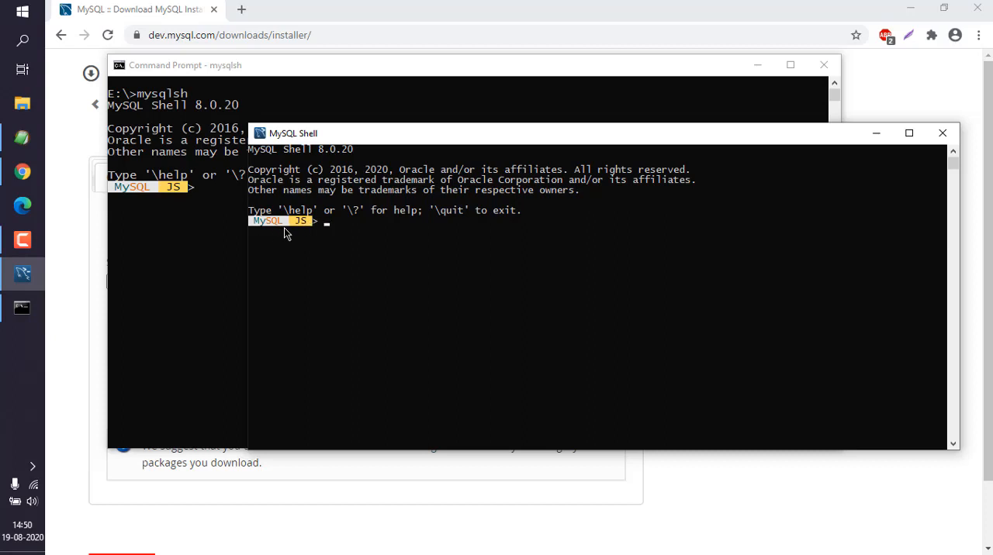
mouse_move(282, 238)
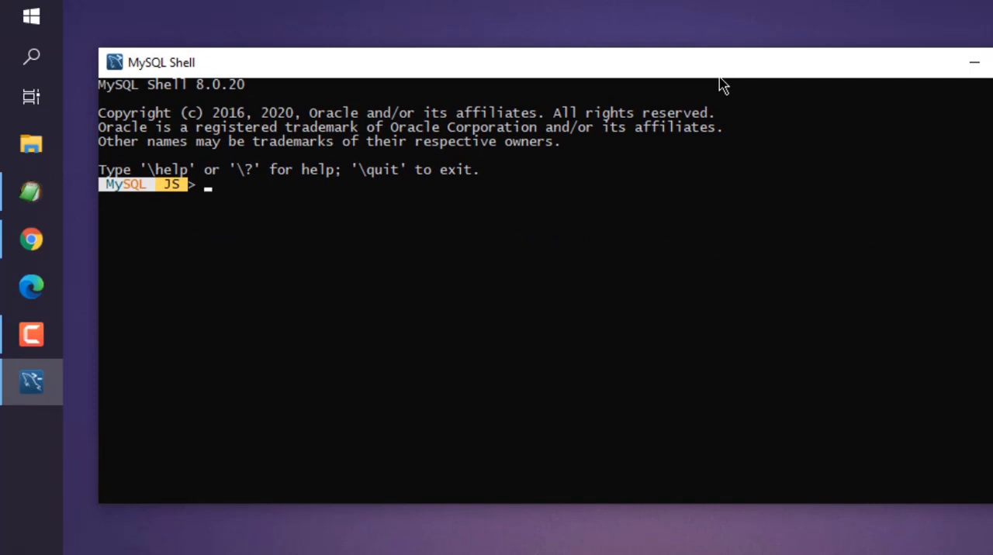
mouse_move(154, 174)
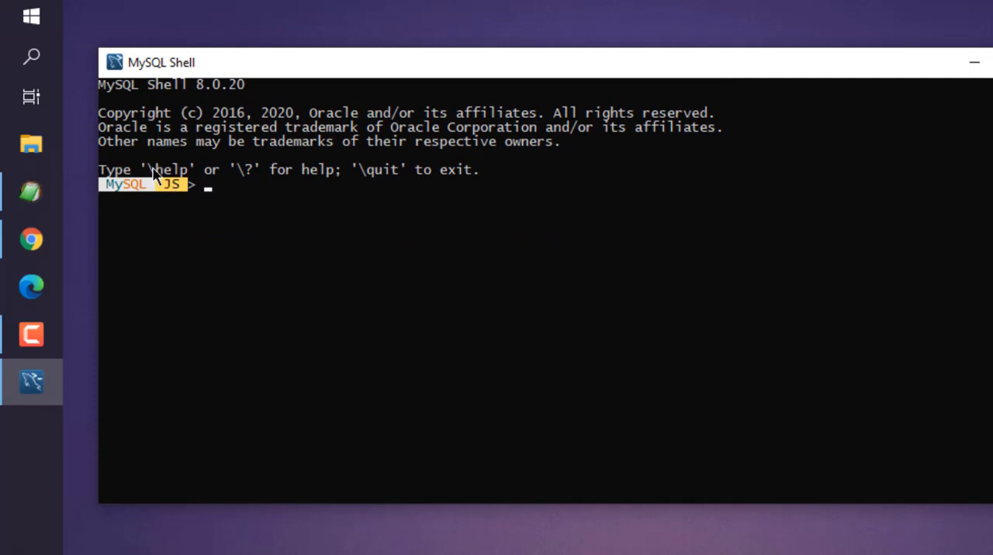
mouse_move(294, 248)
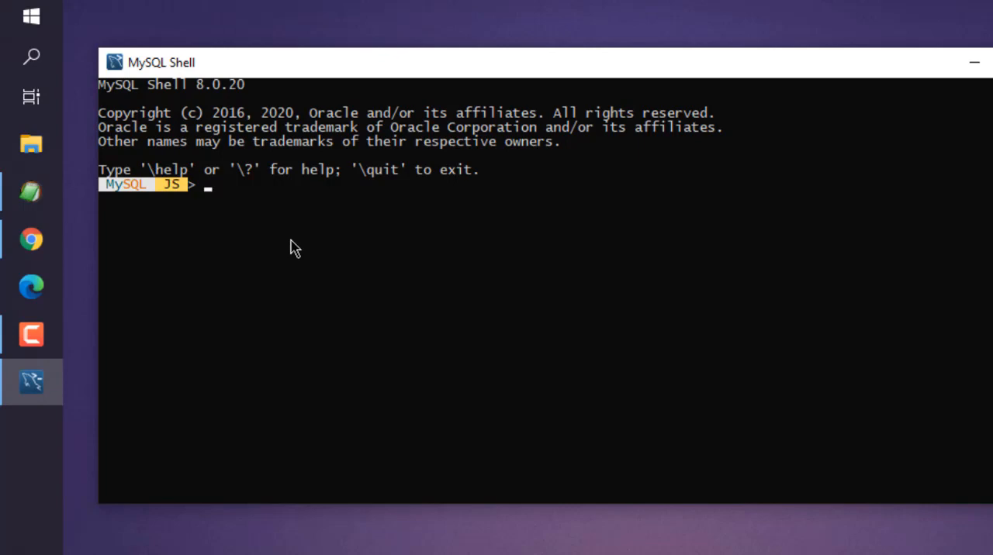
Run \help and scroll through the listed global objects and shell commands.
text(\help)
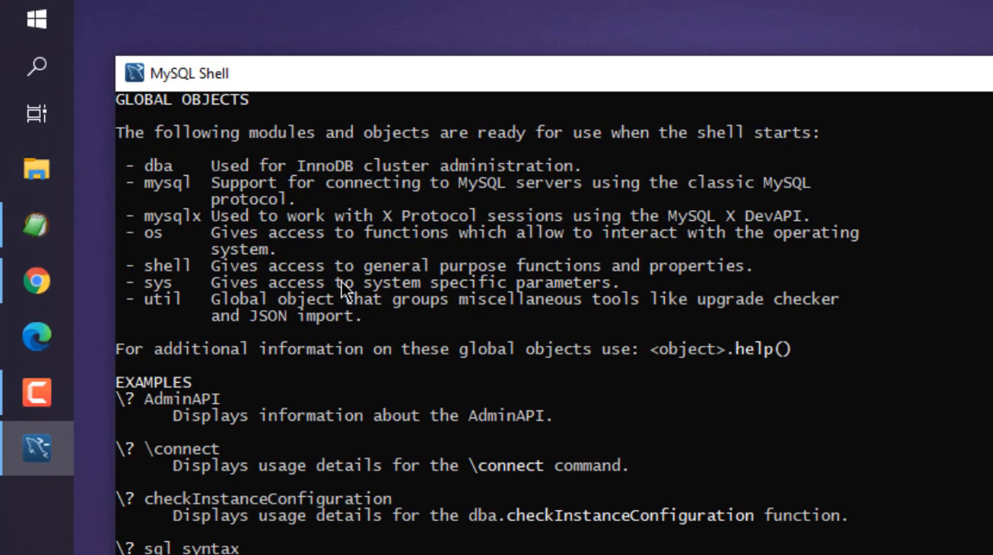
mouse_move(974, 316)
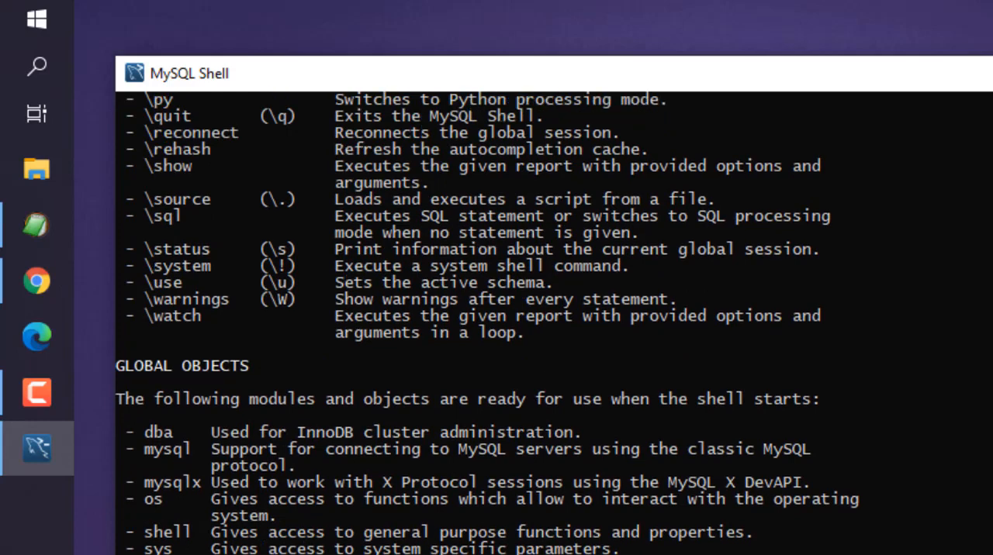
scroll(up, 3)
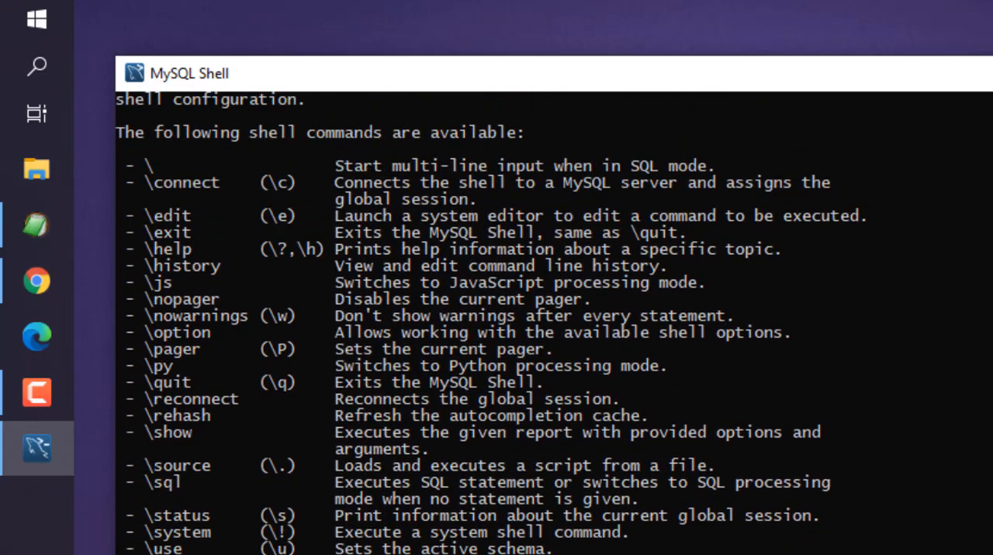
mouse_move(169, 190)
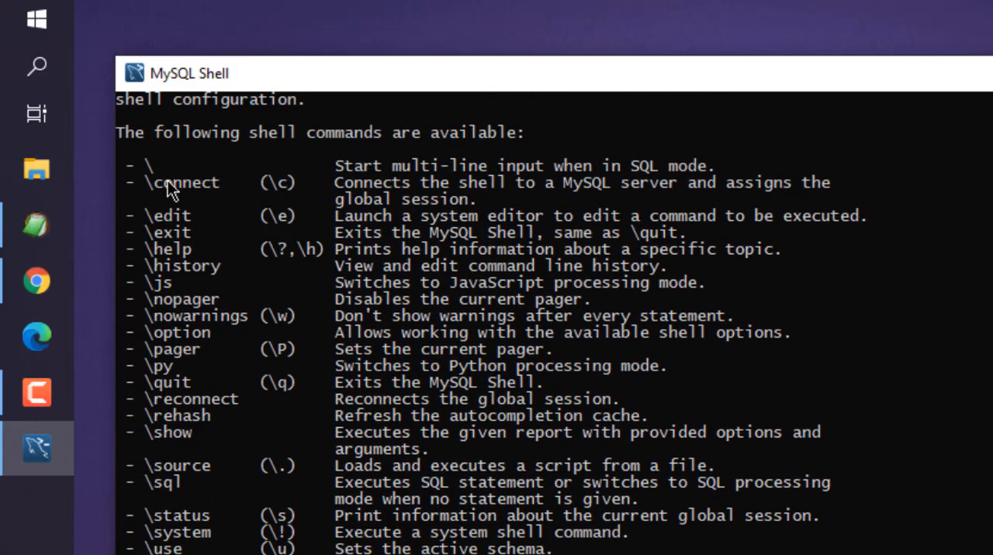
mouse_move(198, 248)
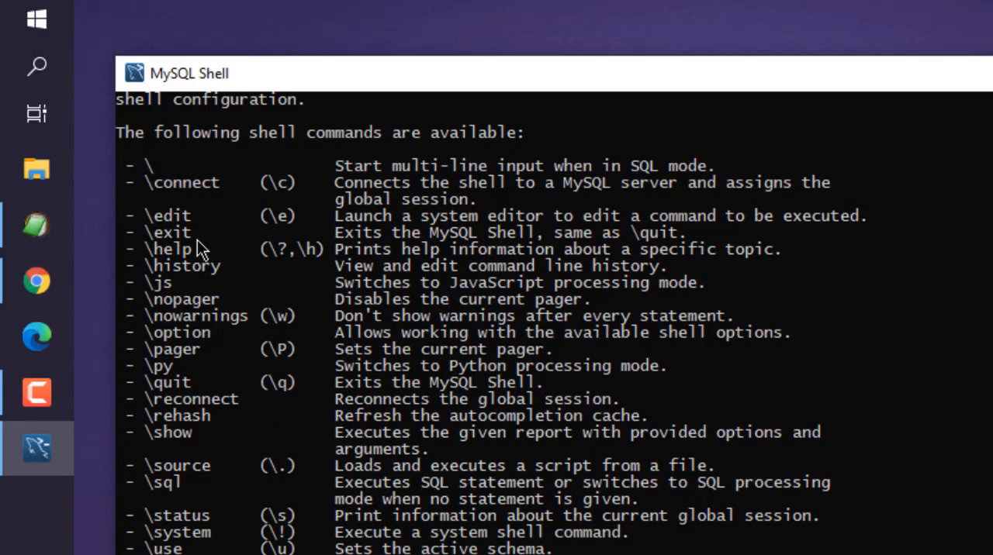
mouse_move(208, 316)
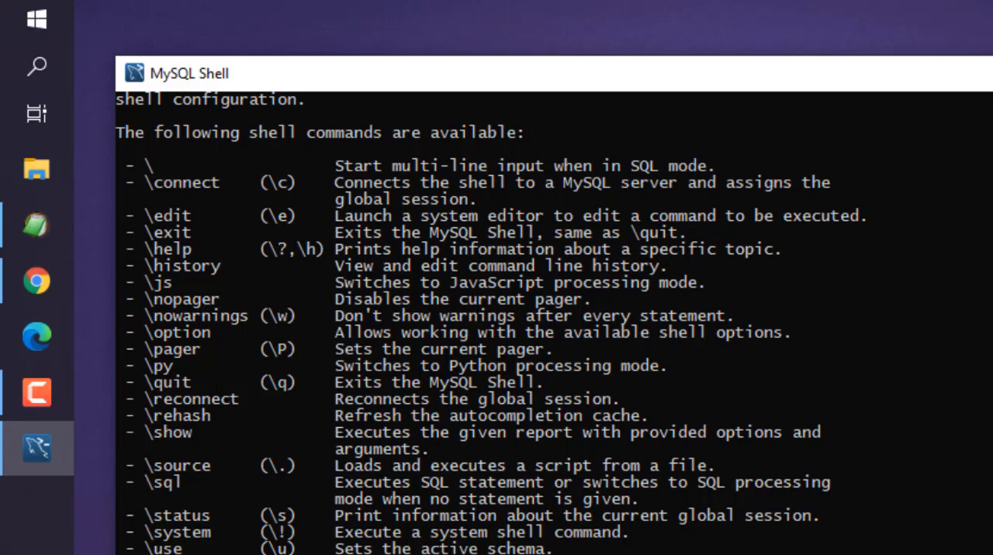
scroll(down, 3)
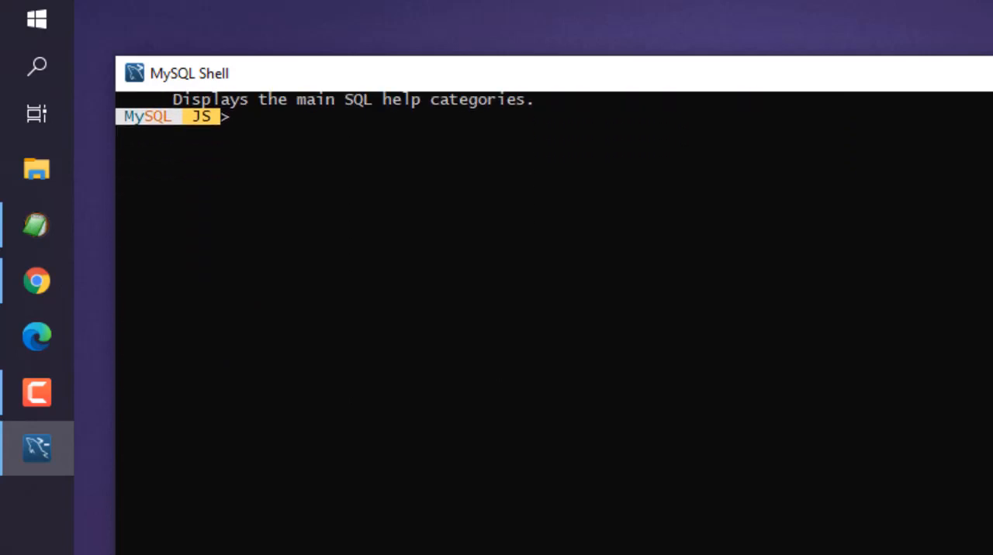
Run the system command \! cls to clear the screen.
text(\)
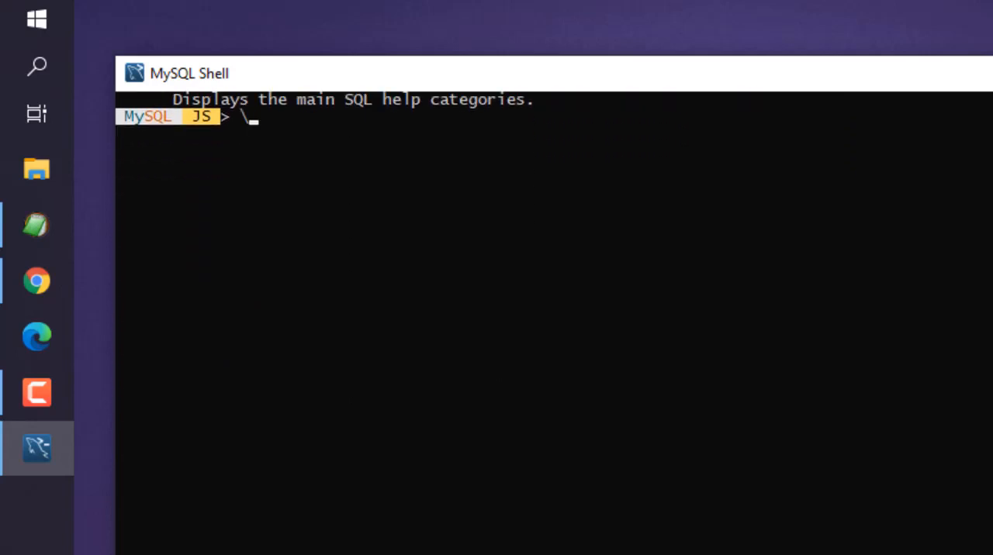
text(!)
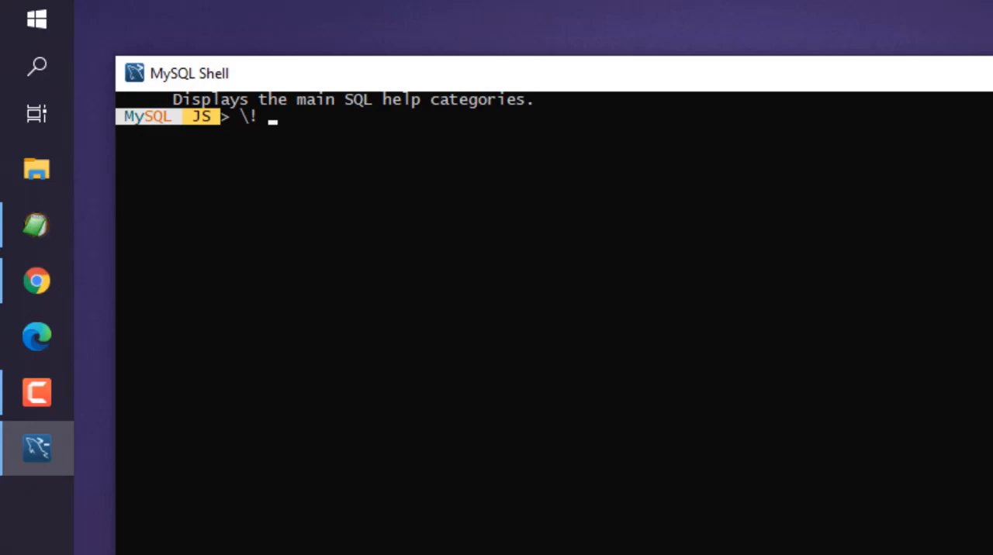
text(cls)
text(\status)
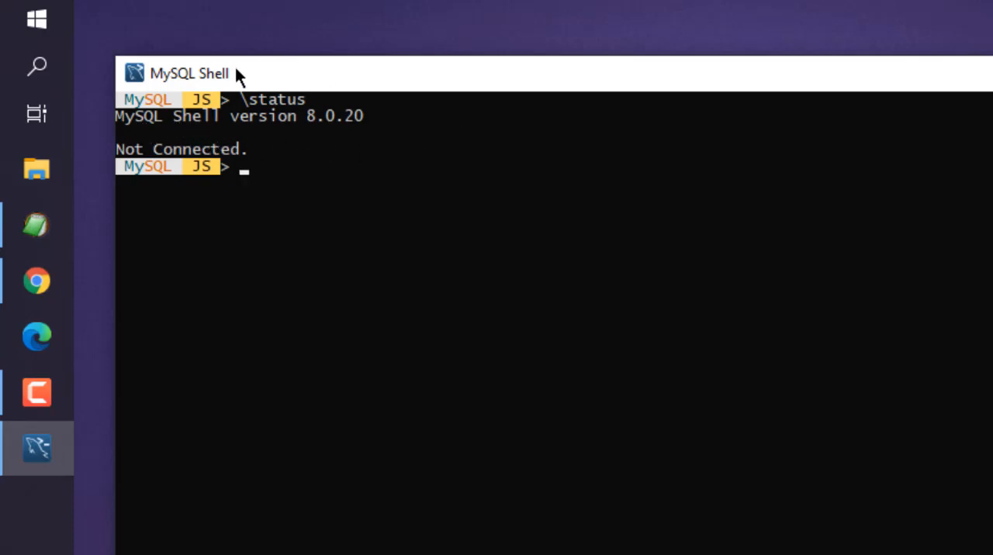
mouse_move(365, 132)
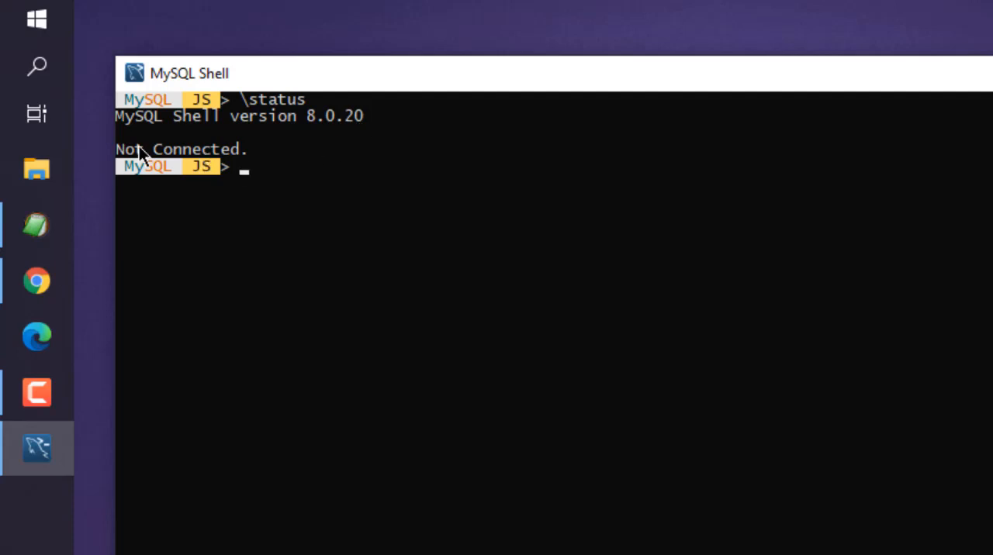
mouse_move(218, 163)
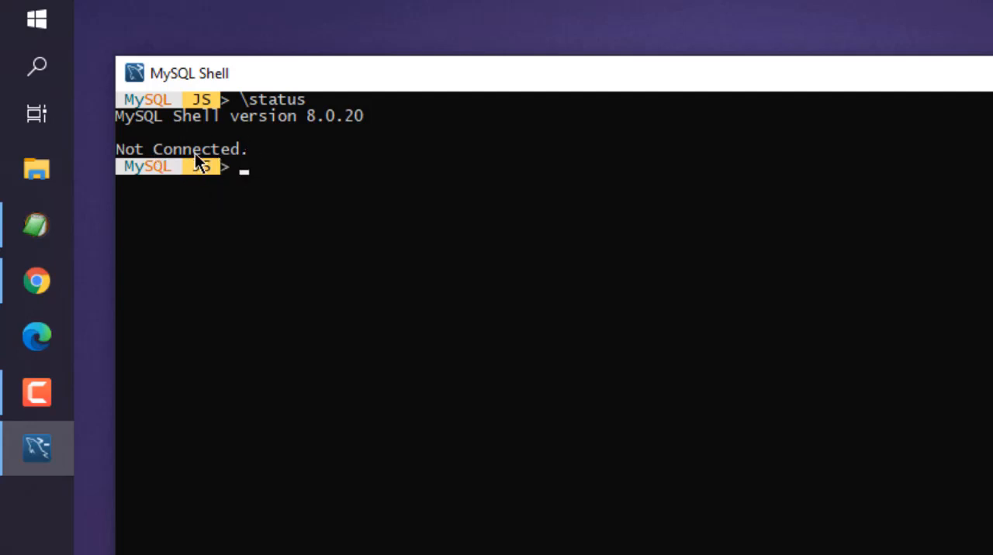
mouse_move(302, 403)
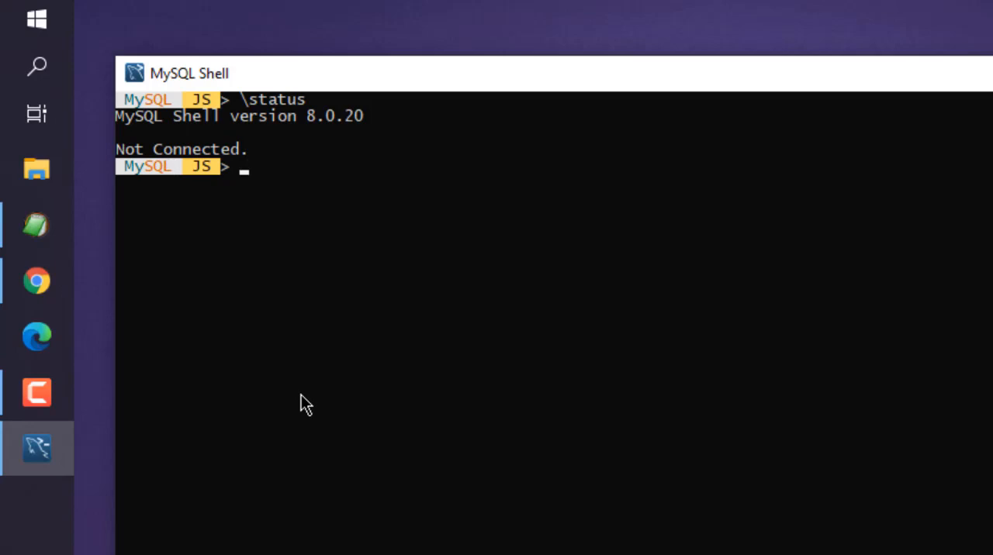
Run \connect without arguments to show its protocol options and URI usage.
text(\connect)
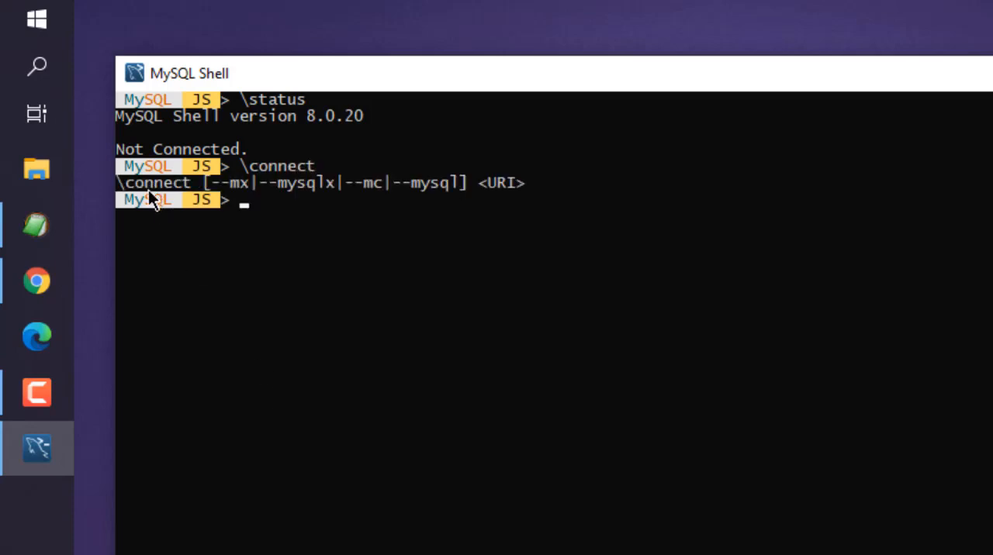
mouse_move(256, 208)
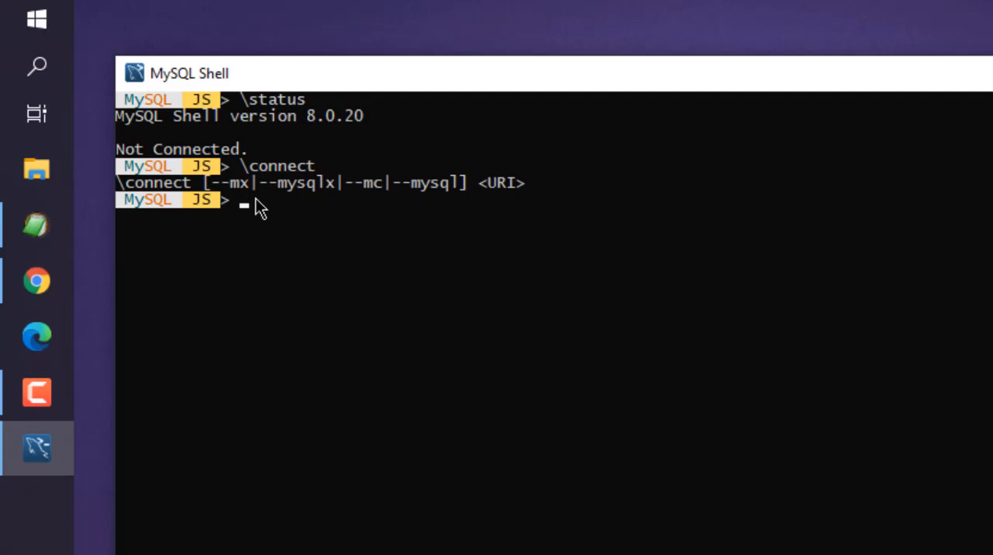
mouse_move(433, 205)
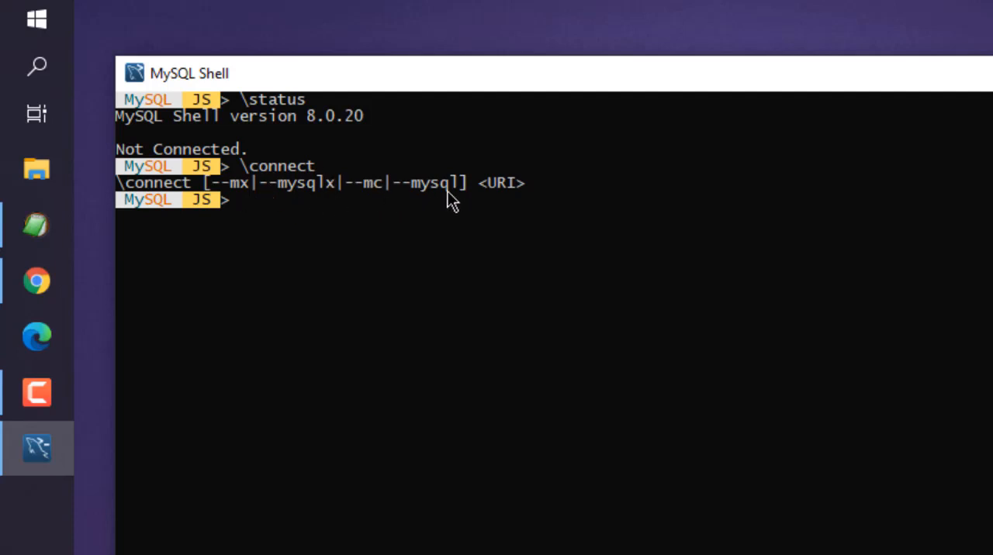
mouse_move(570, 215)
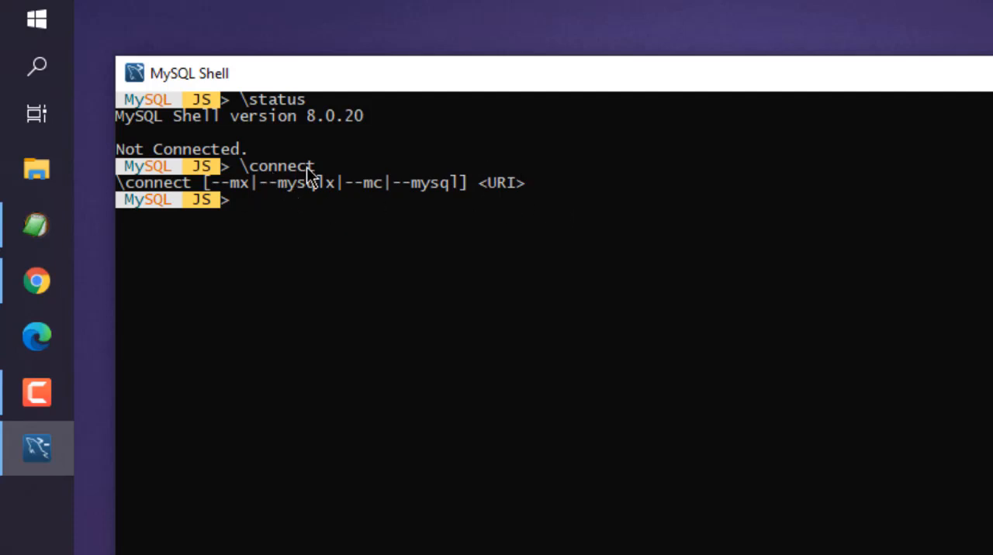
mouse_move(412, 206)
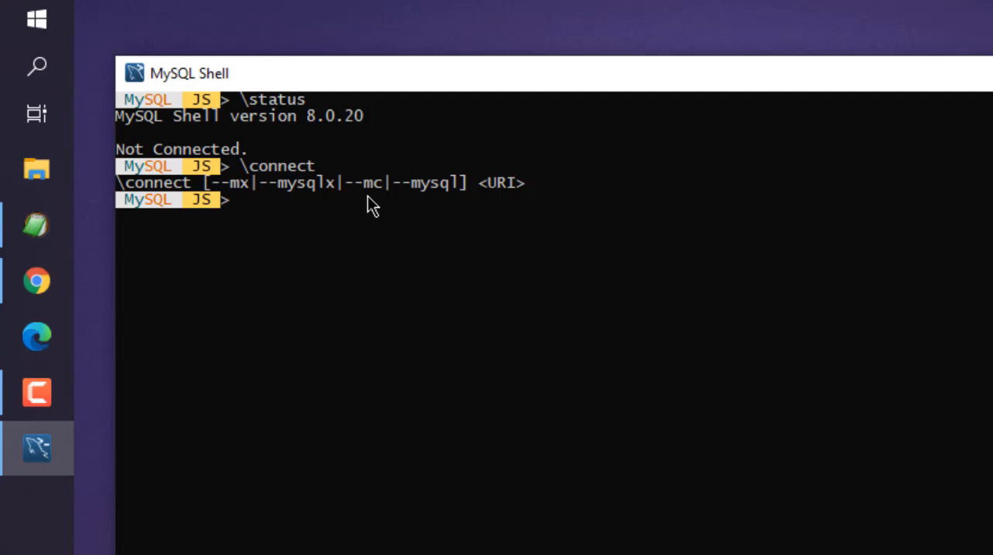
Run \js to stay in JavaScript mode, then \py to switch to Python.
text(\js)
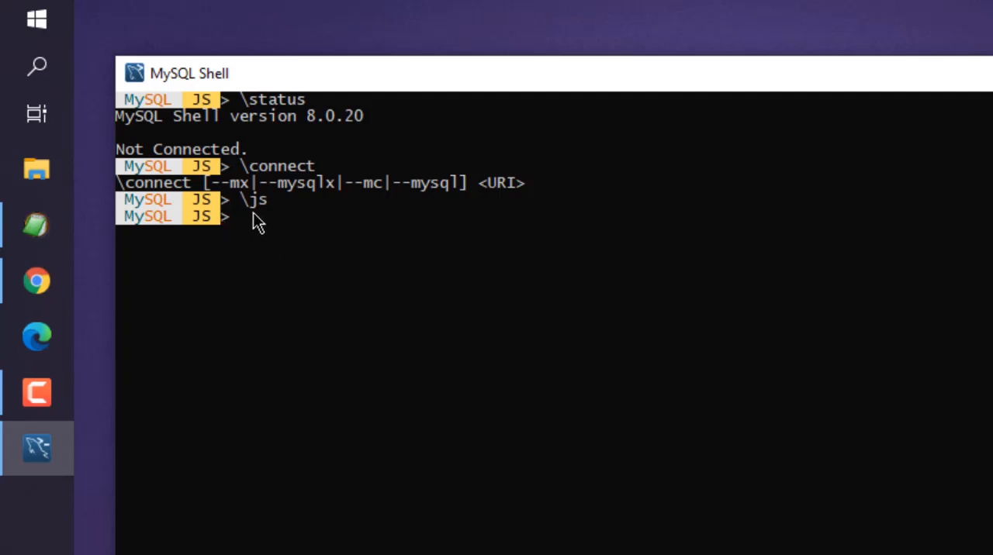
mouse_move(299, 231)
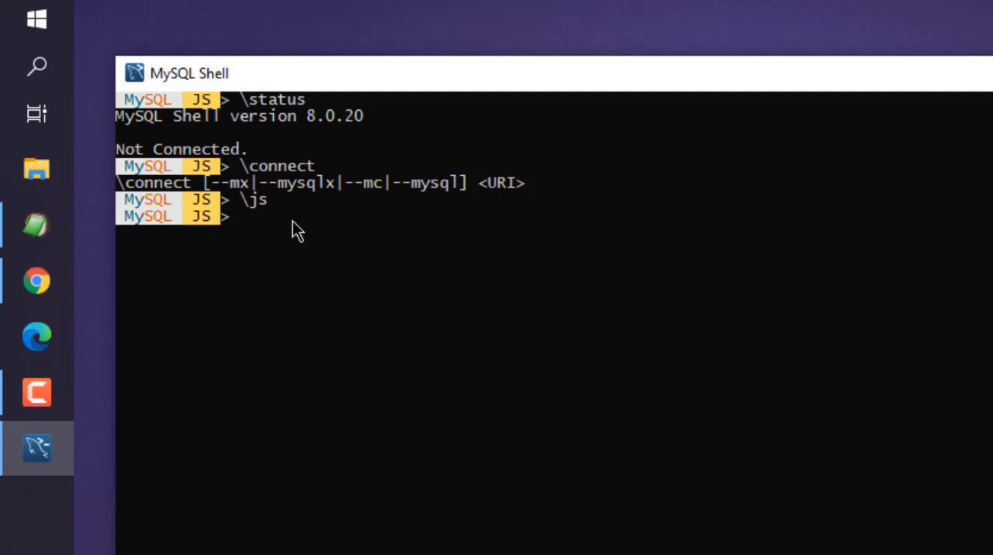
mouse_move(269, 238)
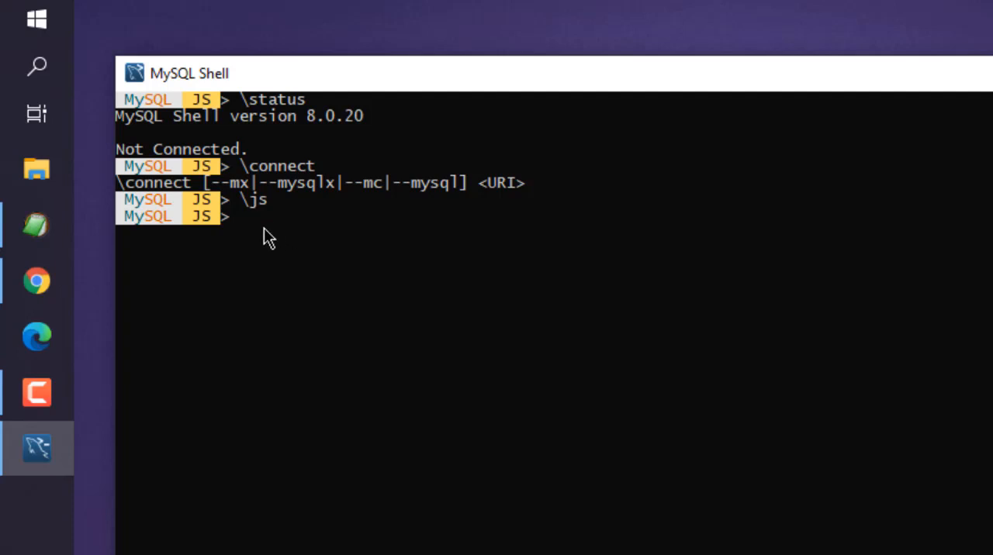
text(\py)
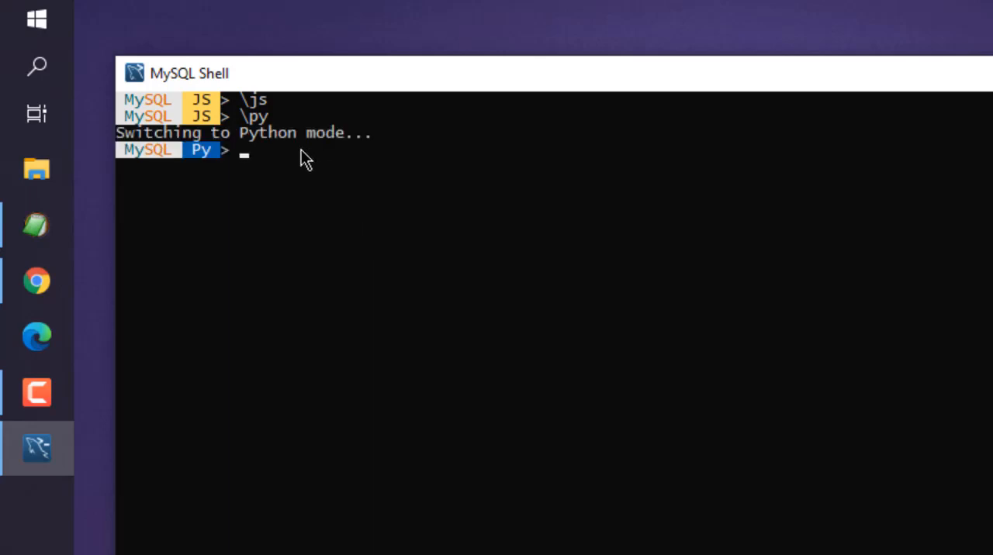
mouse_move(245, 146)
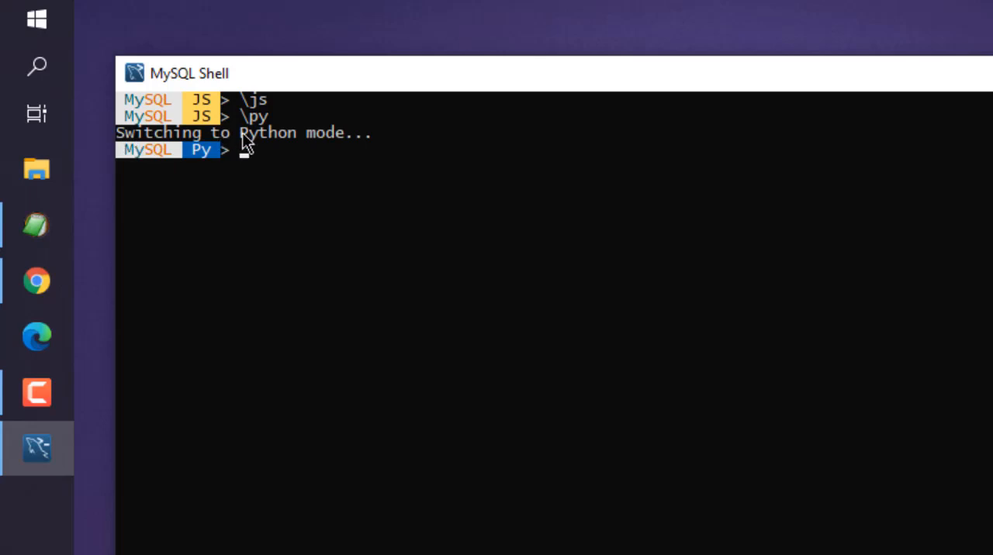
mouse_move(322, 194)
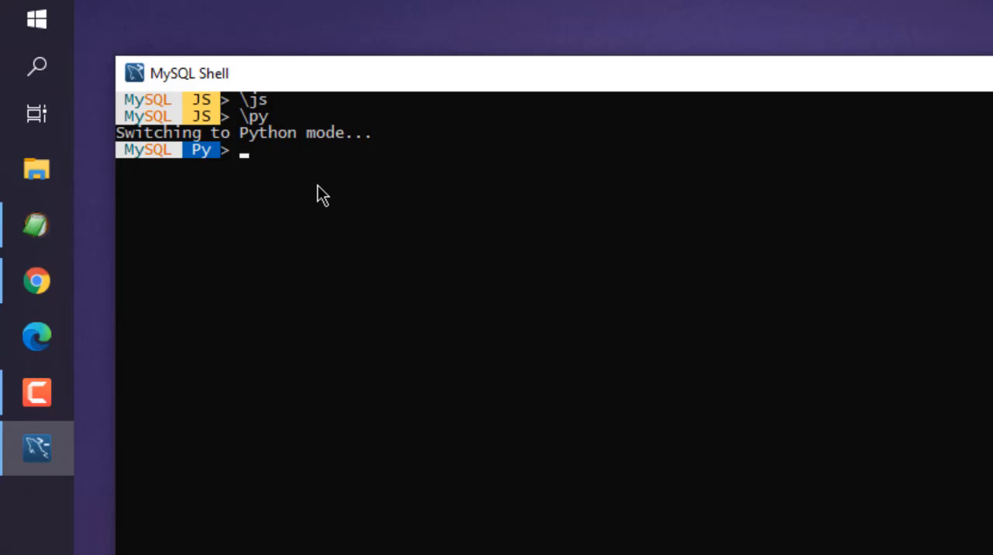
Begin typing a new backslash command at the Py prompt.
text(\)
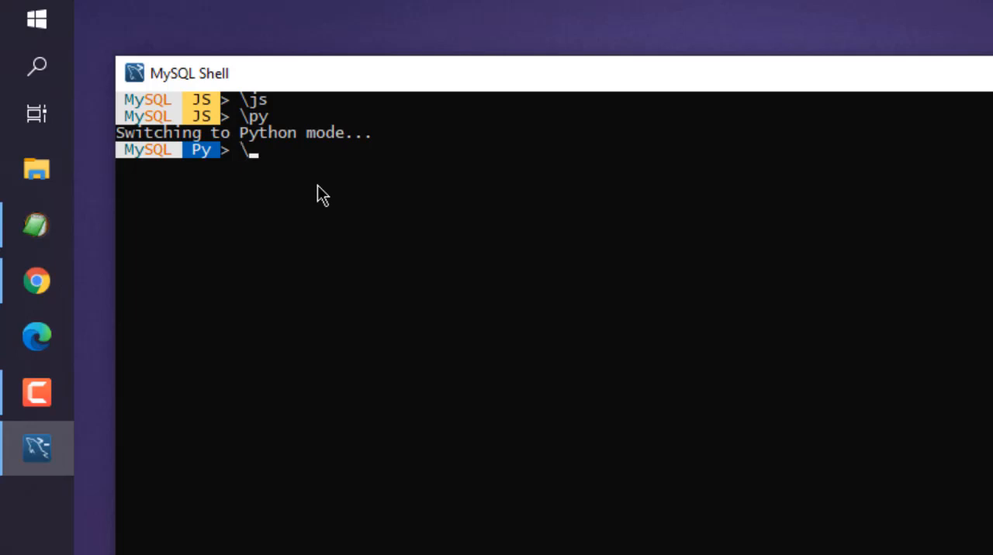
Complete \sql to switch MySQL Shell into SQL mode.
text(sql)
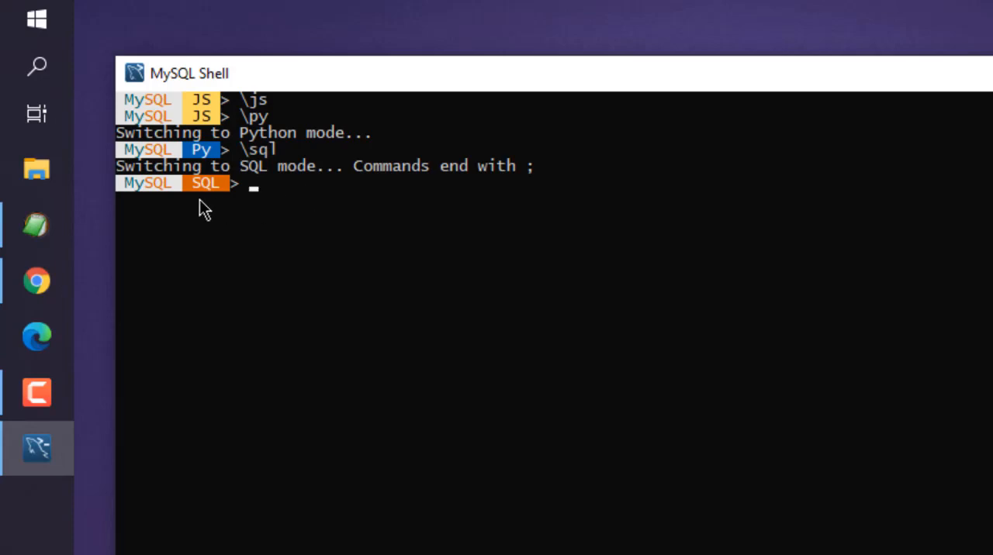
mouse_move(293, 182)
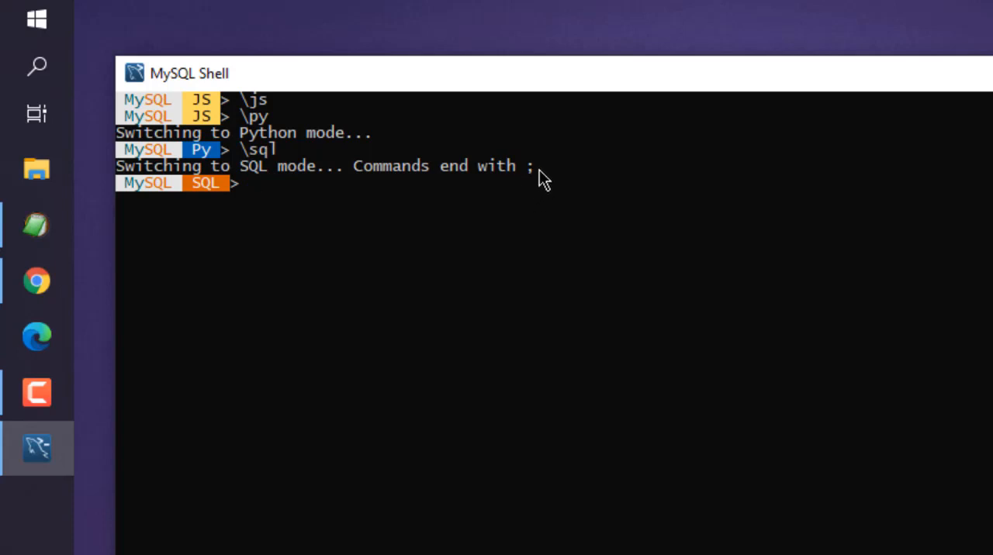
mouse_move(541, 198)
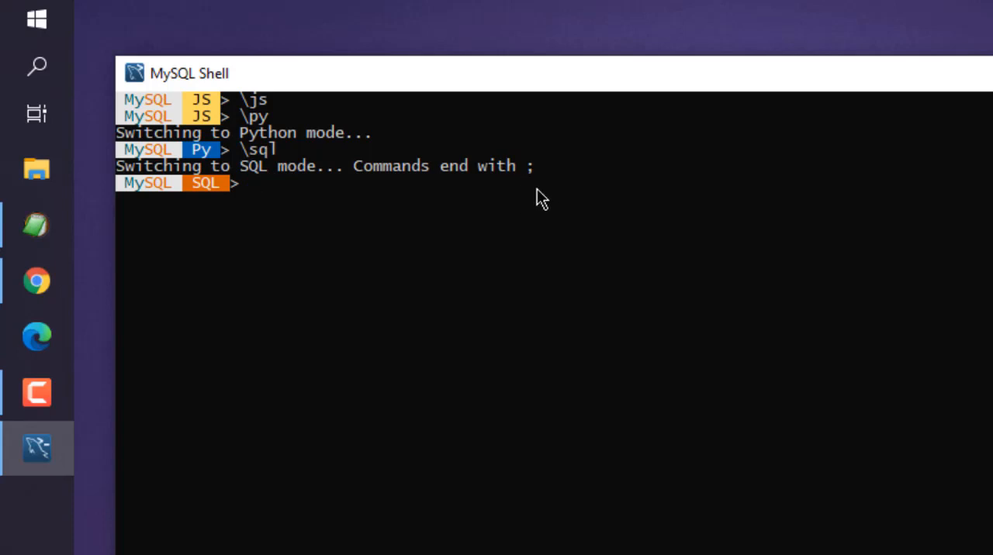
mouse_move(192, 207)
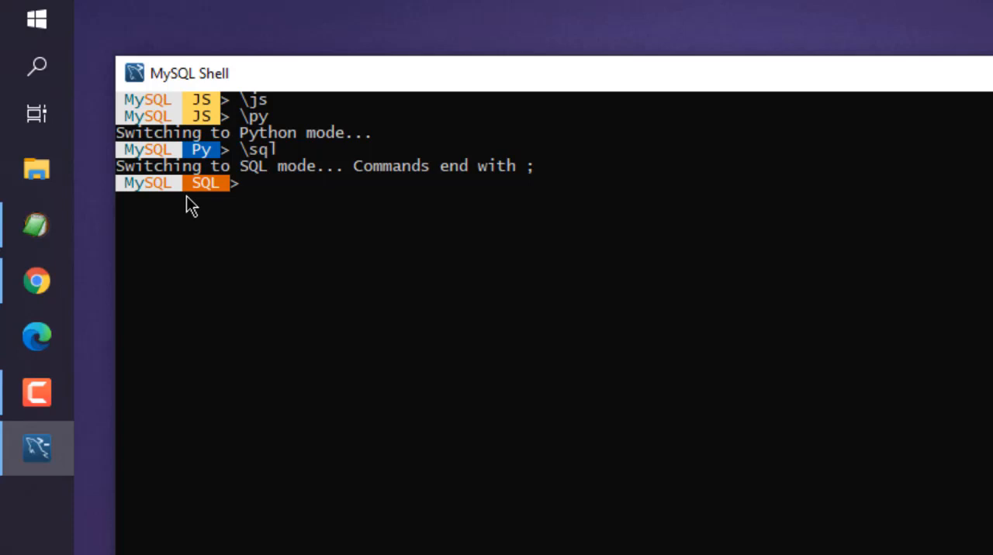
mouse_move(231, 194)
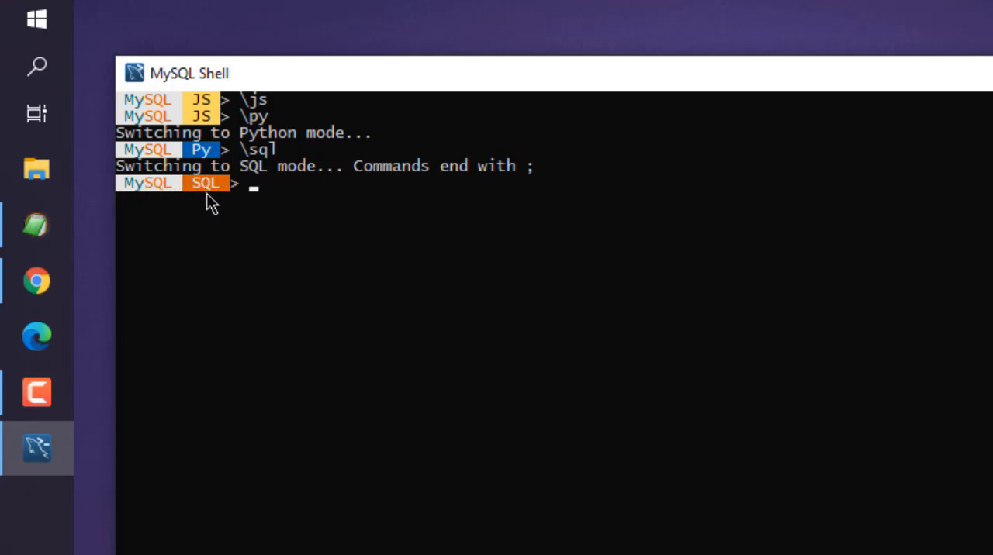
mouse_move(204, 208)
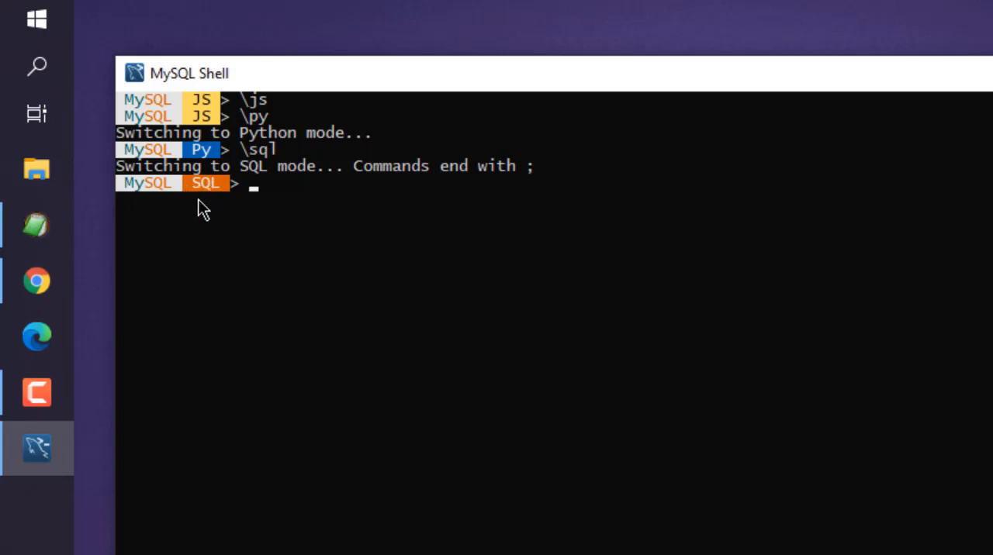
mouse_move(252, 194)
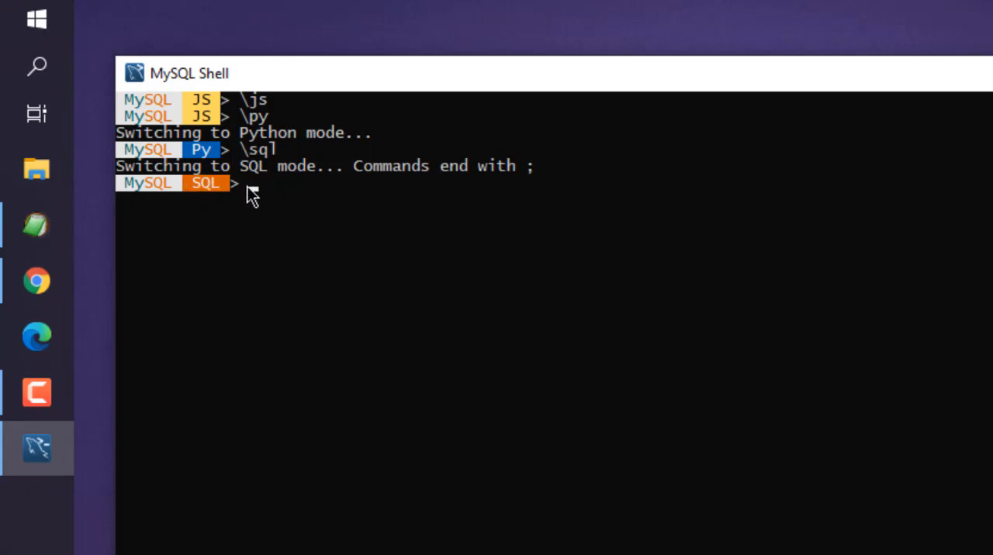
mouse_move(403, 192)
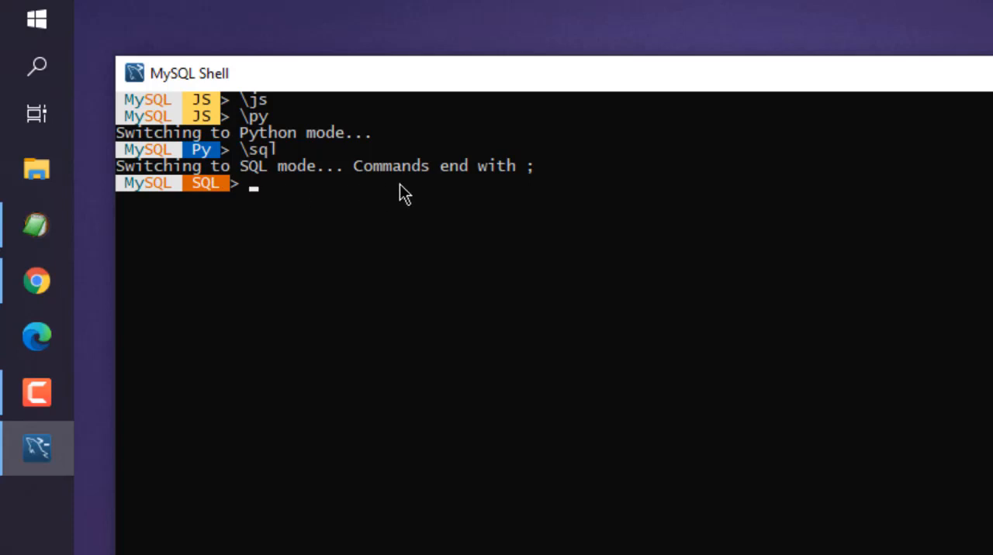
mouse_move(498, 197)
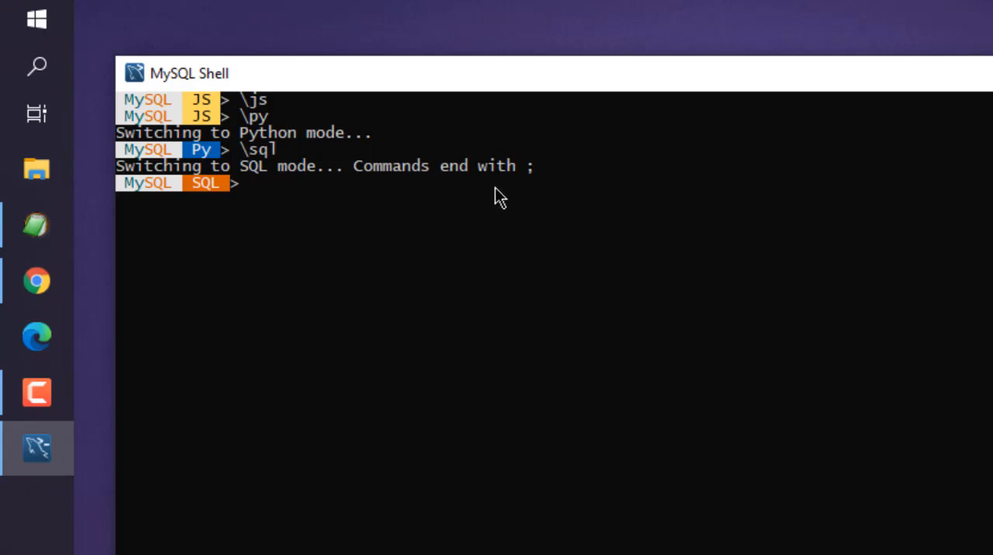
mouse_move(481, 217)
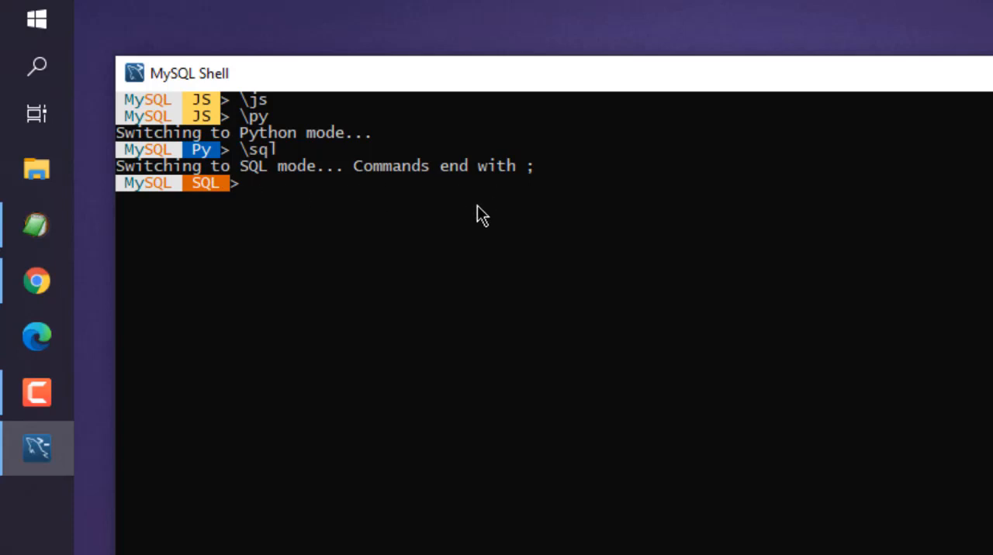
mouse_move(552, 73)
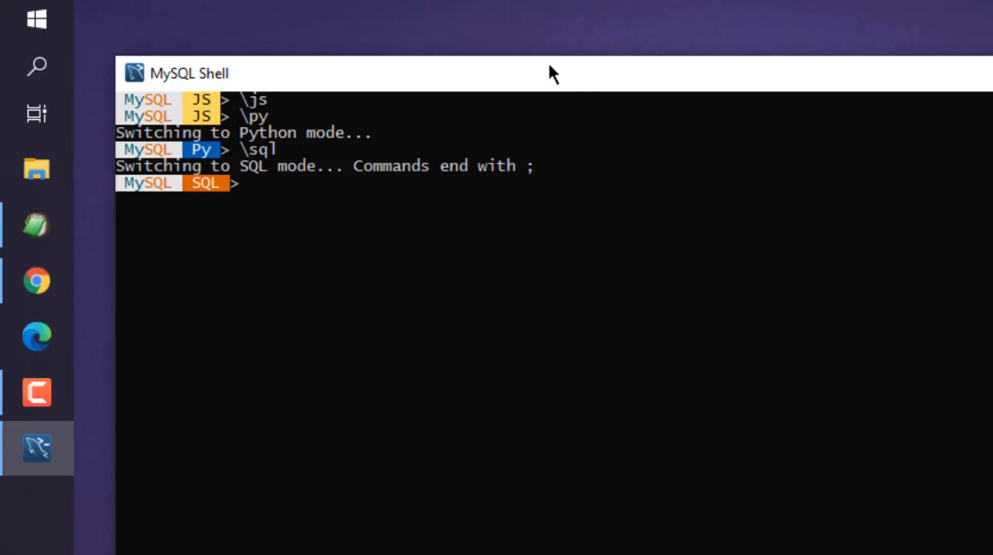
mouse_move(403, 220)
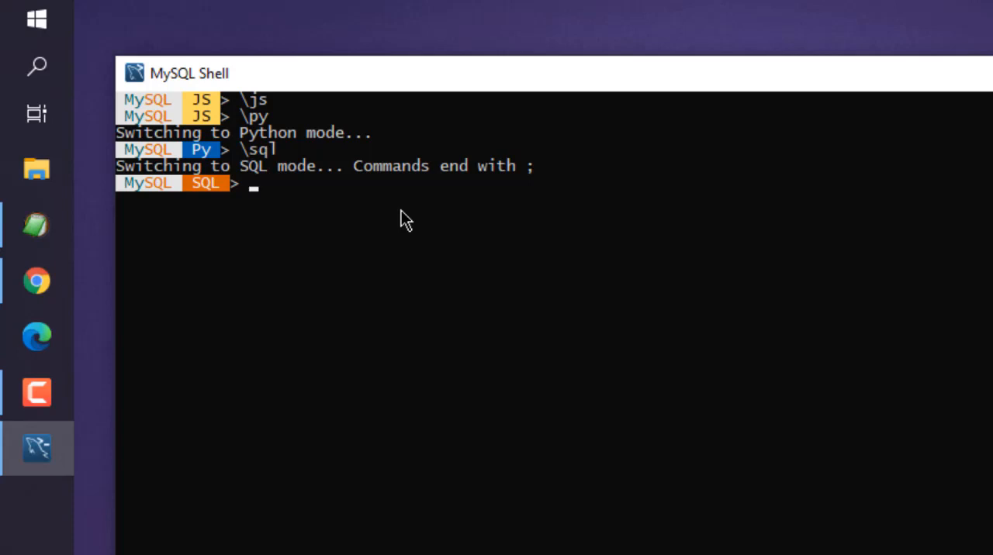
mouse_move(272, 202)
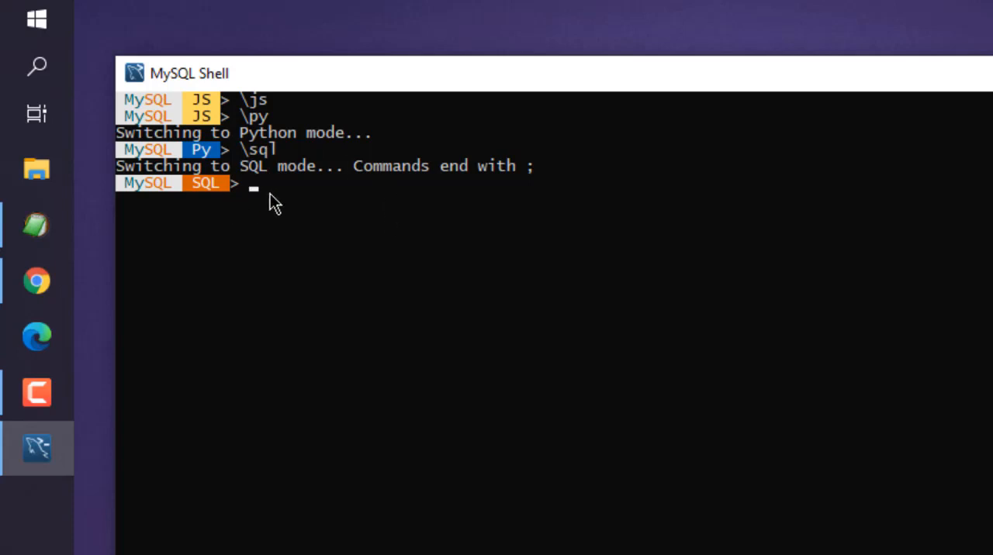
mouse_move(310, 229)
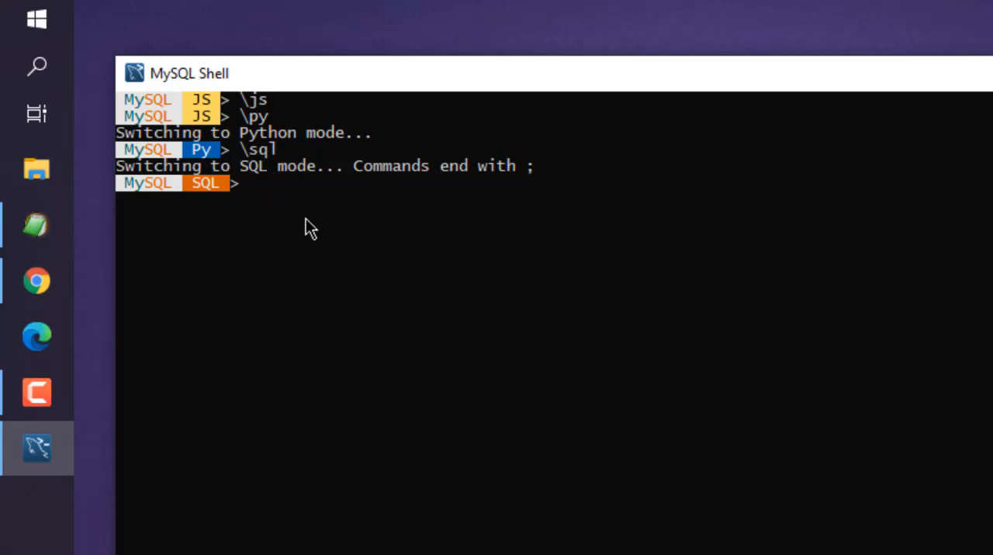